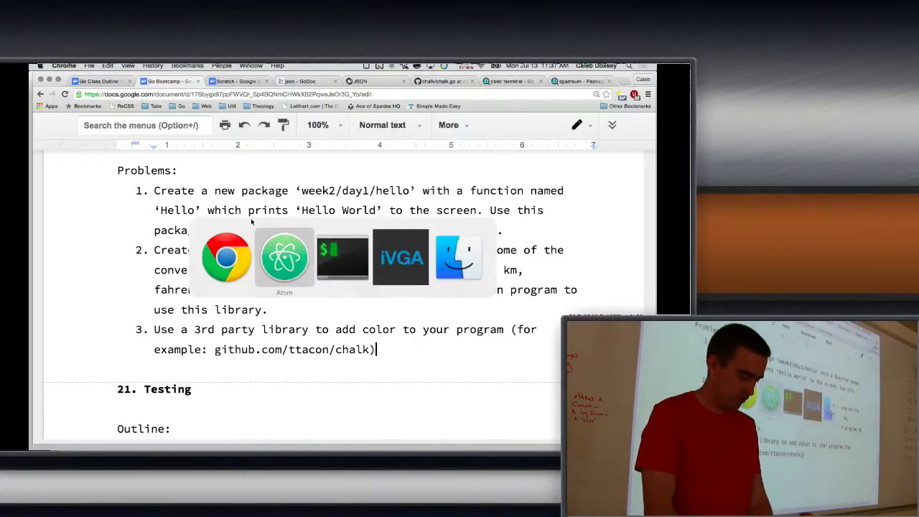
Bring the Atom editor with the Go week2 examples workspace to the front.
left_click(284, 258)
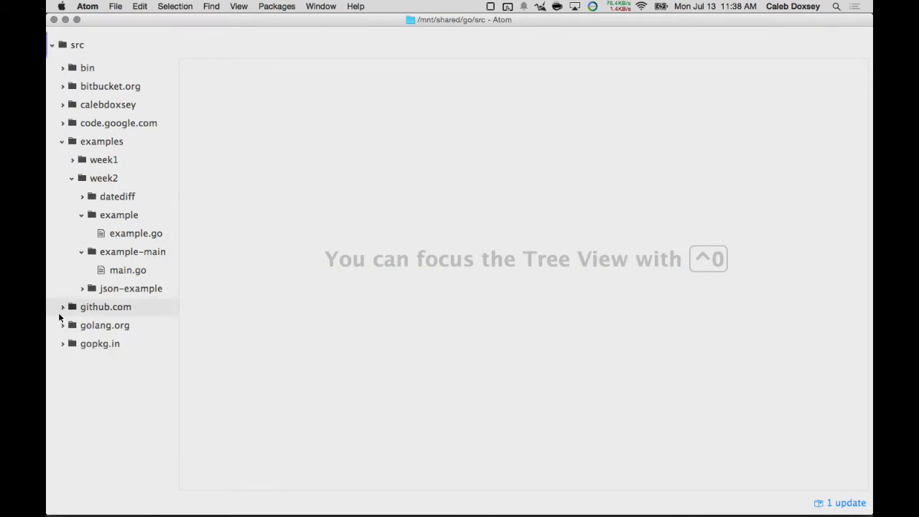
mouse_move(115, 195)
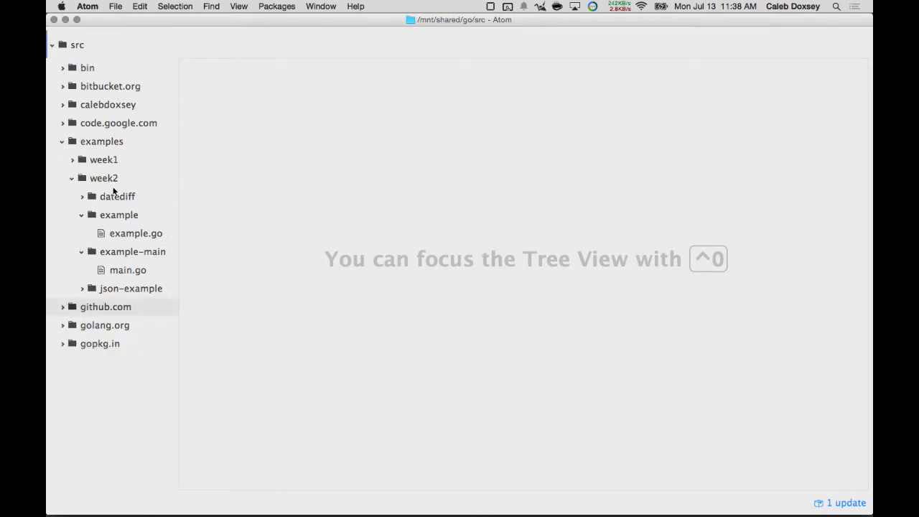
Create week2/day1/hello/hello.go declaring package hello with func Hello printing "Hello World".
right_click(135, 233)
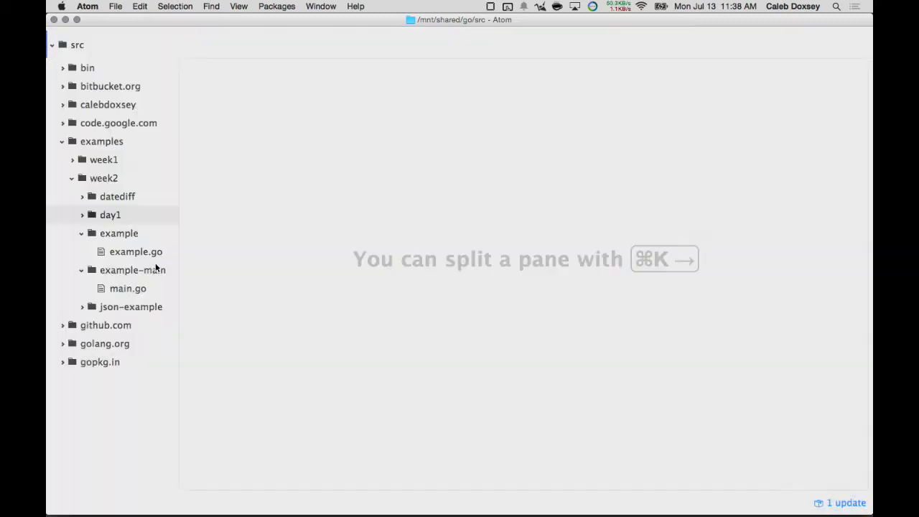
right_click(118, 233)
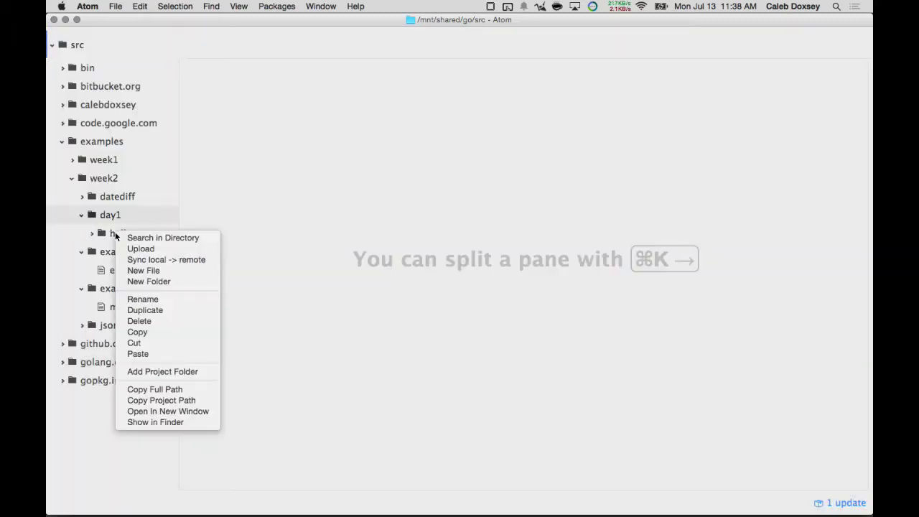
left_click(143, 270)
type("package hello")
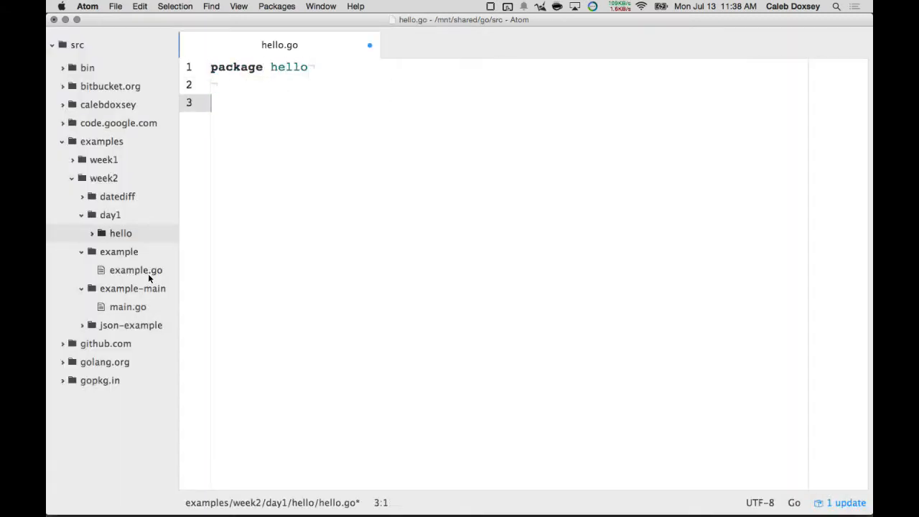
type("func Hello() {")
type("fmt.Println(\"Hello World\")")
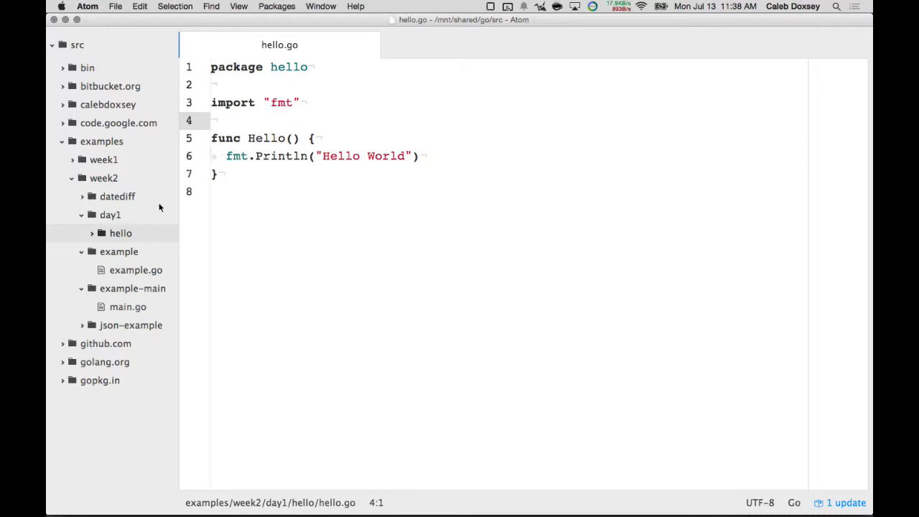
left_click(121, 233)
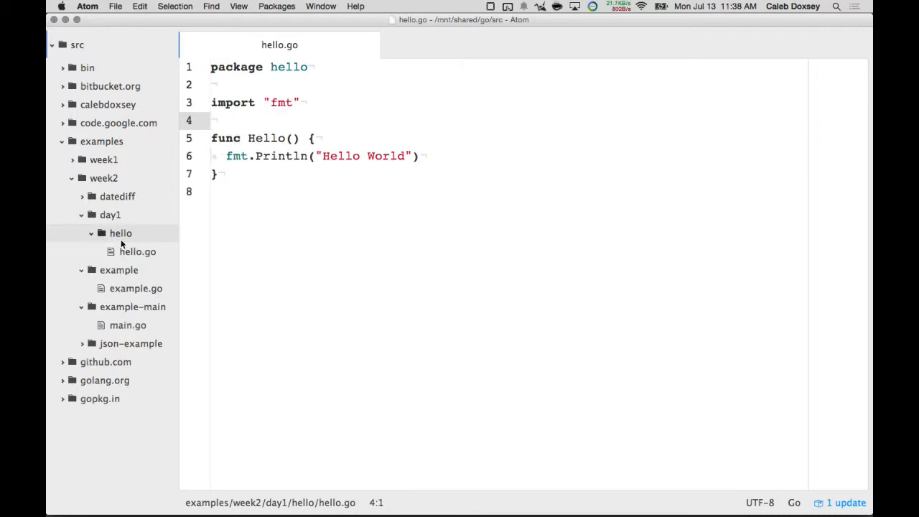
Create a nested hello folder inside hello and a new main.go file within it.
right_click(120, 232)
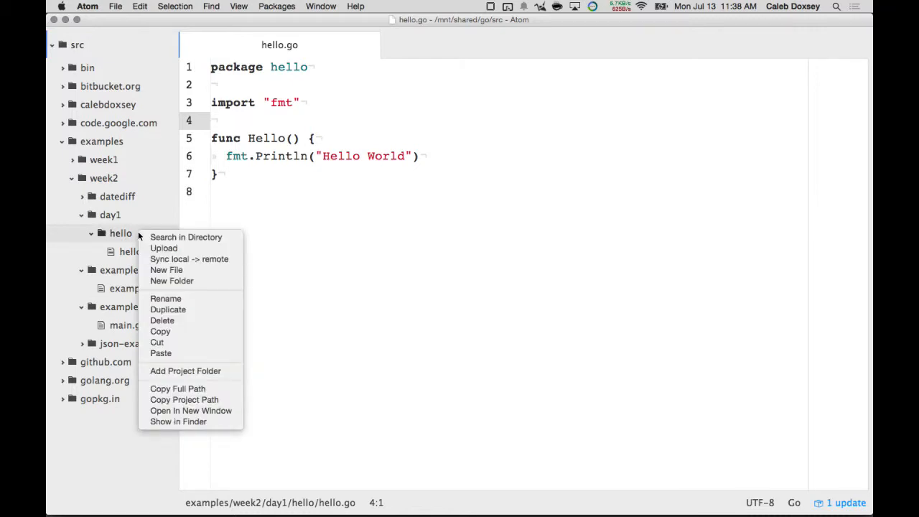
left_click(173, 280)
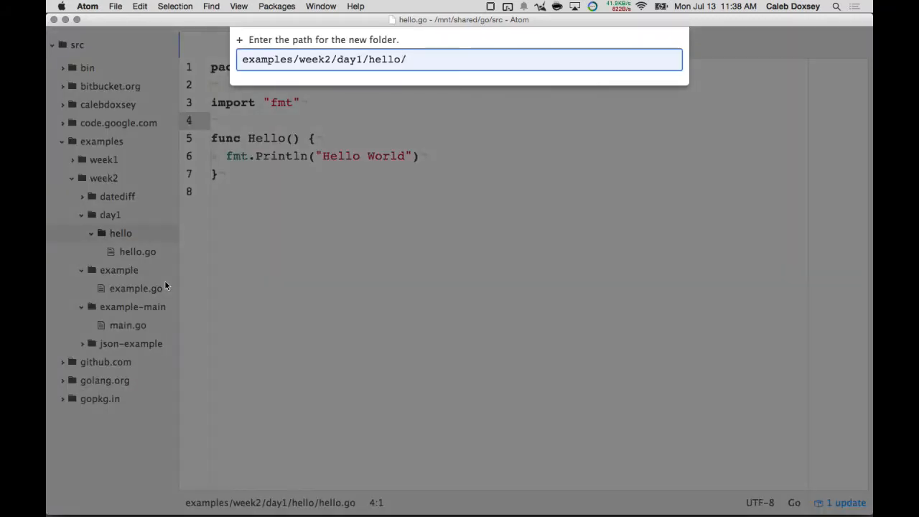
key("Enter")
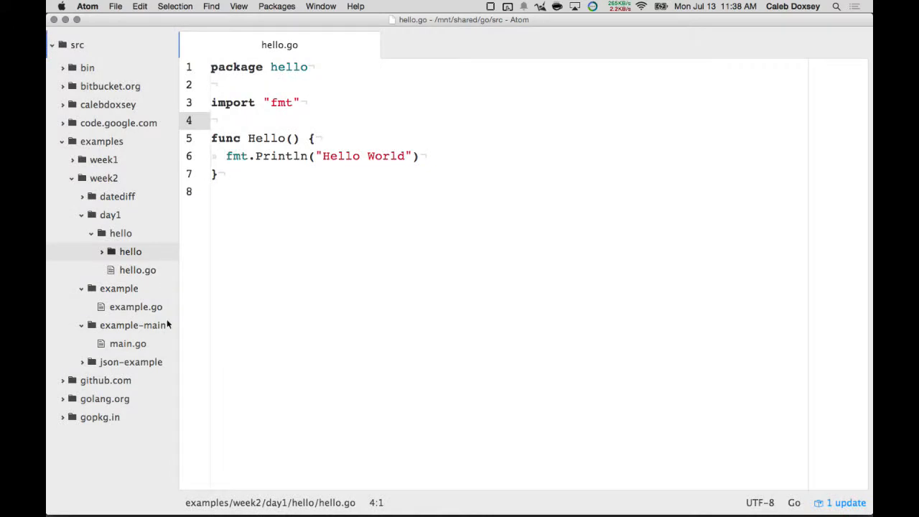
right_click(129, 251)
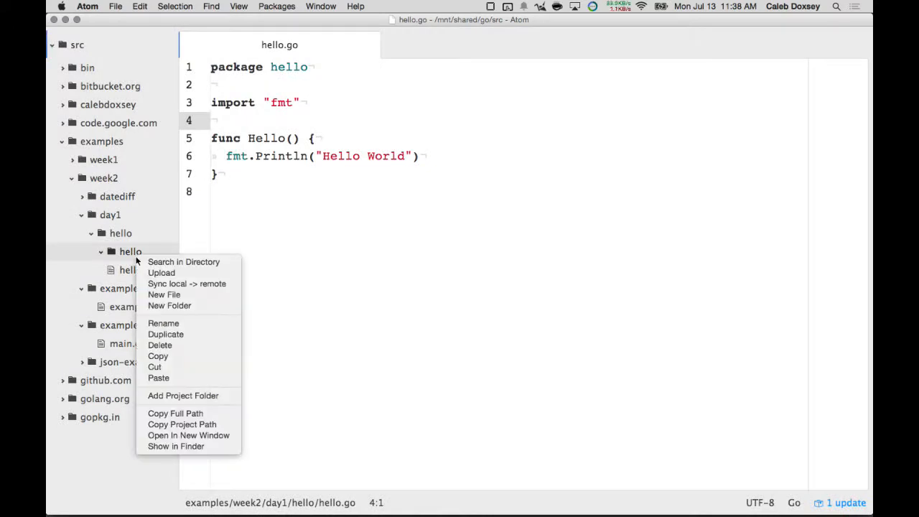
left_click(164, 294)
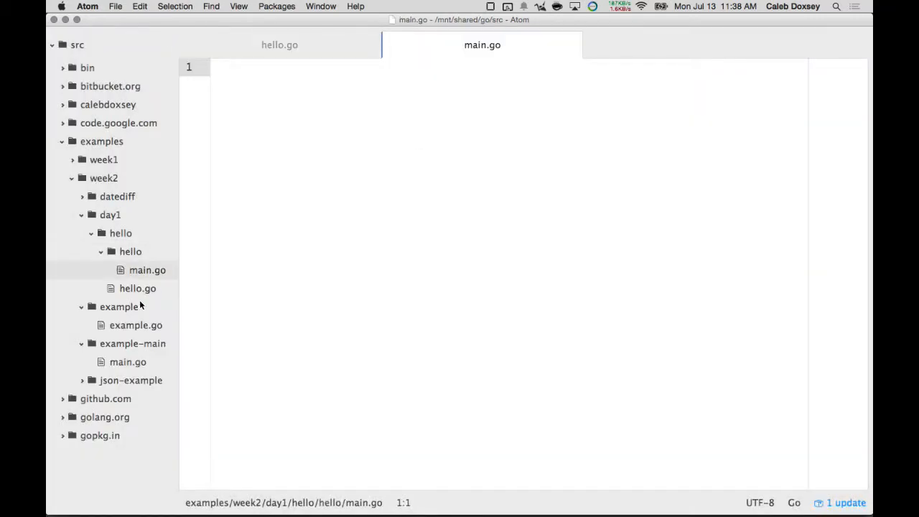
Write package main with func main() calling hello.Hello().
type("package")
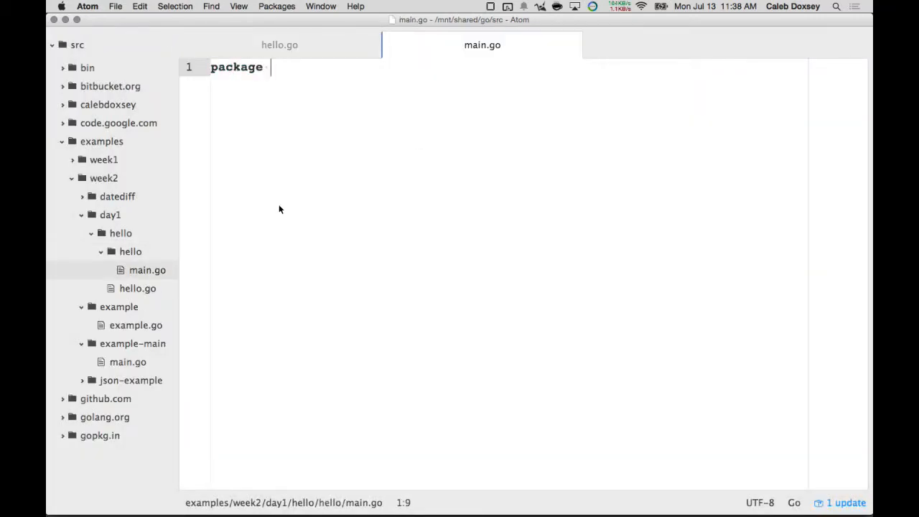
type("main")
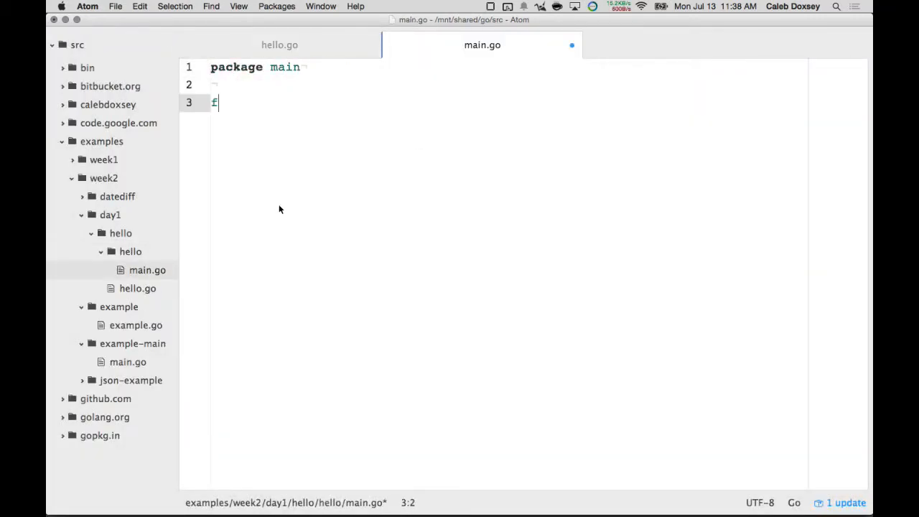
type("func main() {")
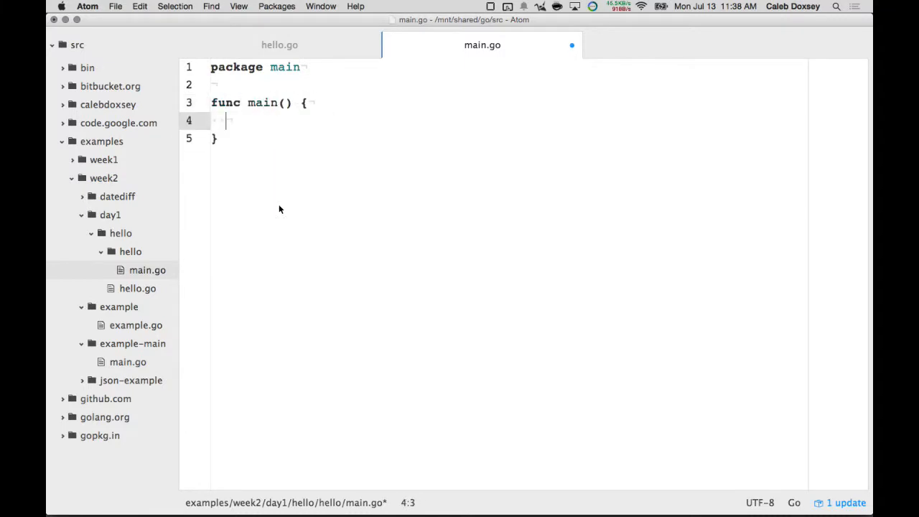
type("hello.Hello()")
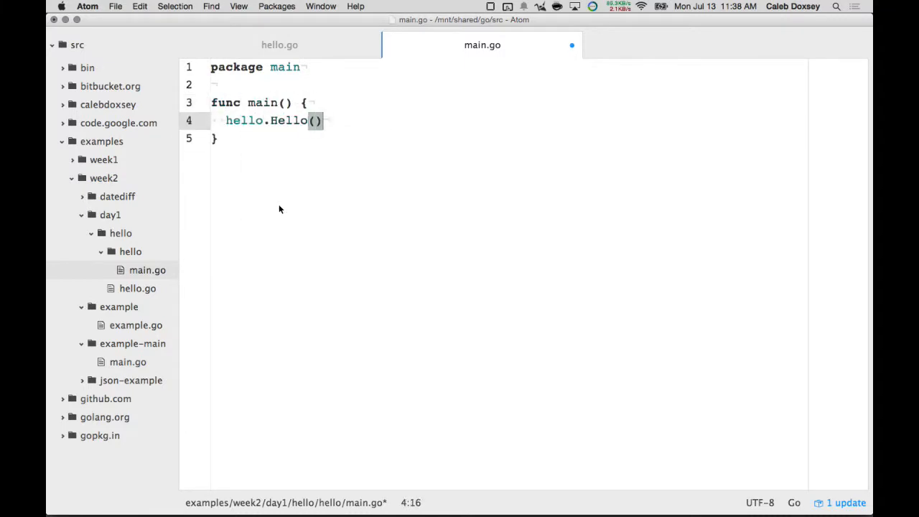
mouse_move(350, 270)
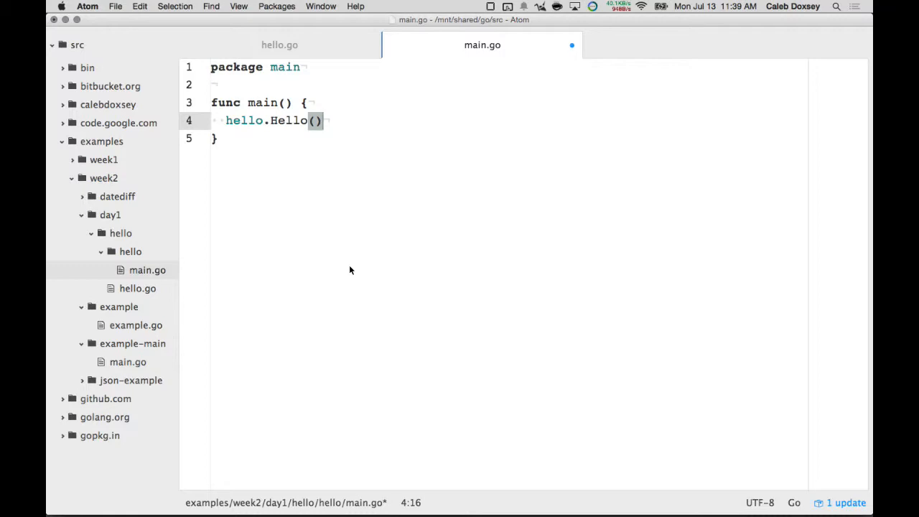
mouse_move(351, 173)
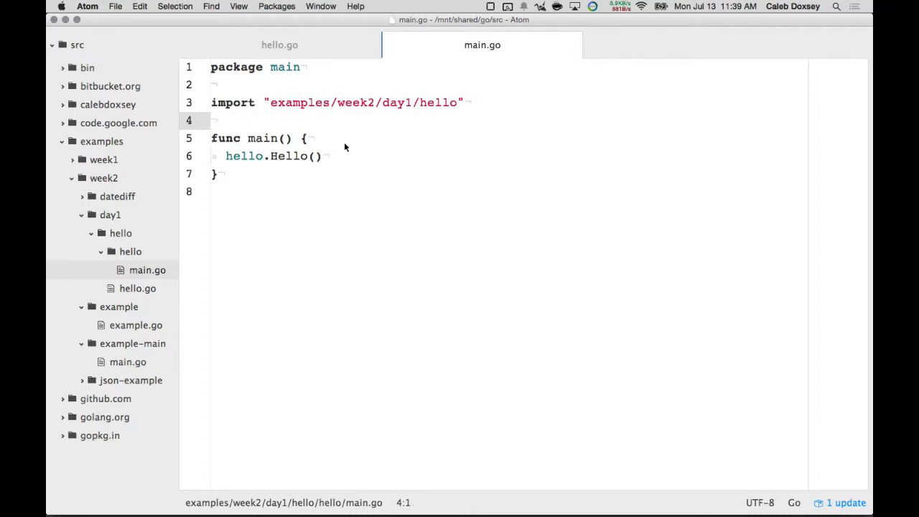
mouse_move(413, 119)
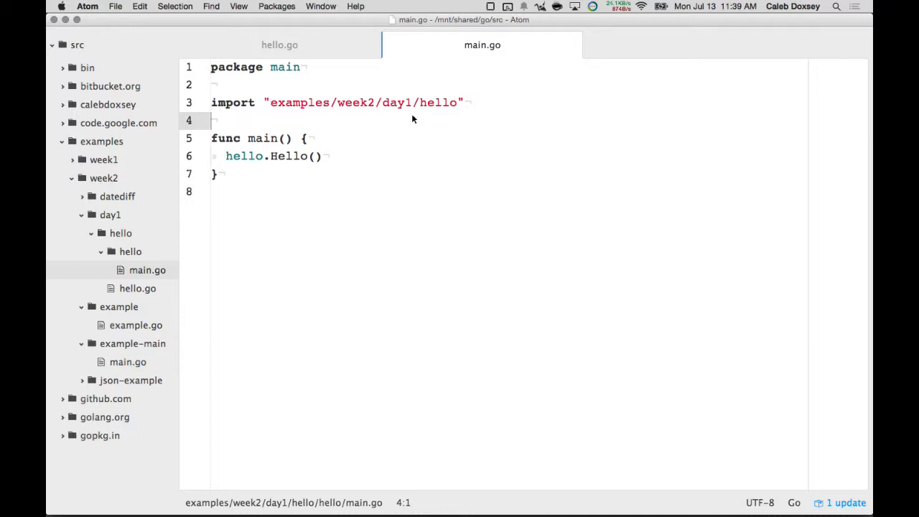
double_click(289, 155)
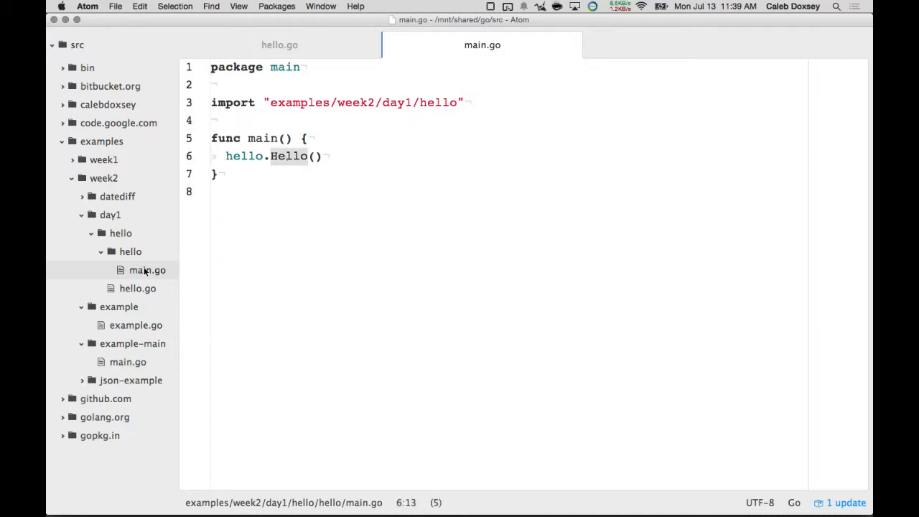
mouse_move(374, 121)
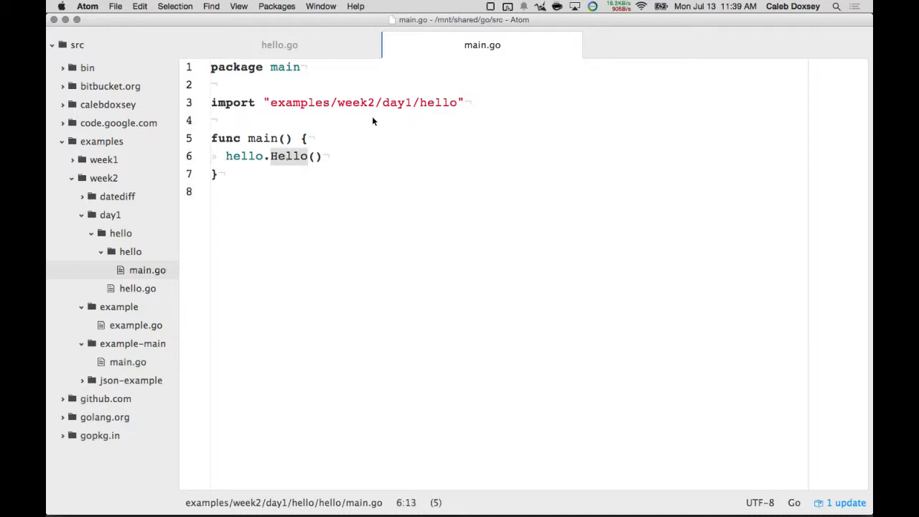
mouse_move(304, 112)
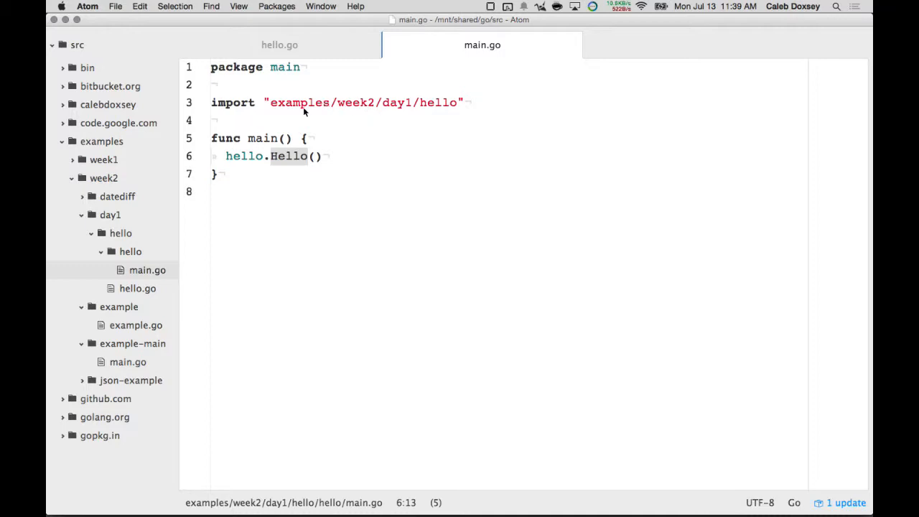
left_click(310, 106)
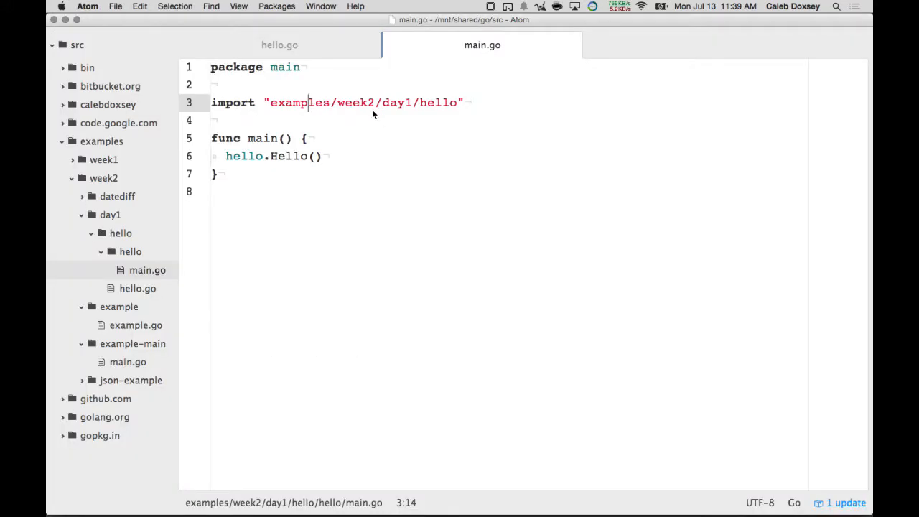
mouse_move(284, 68)
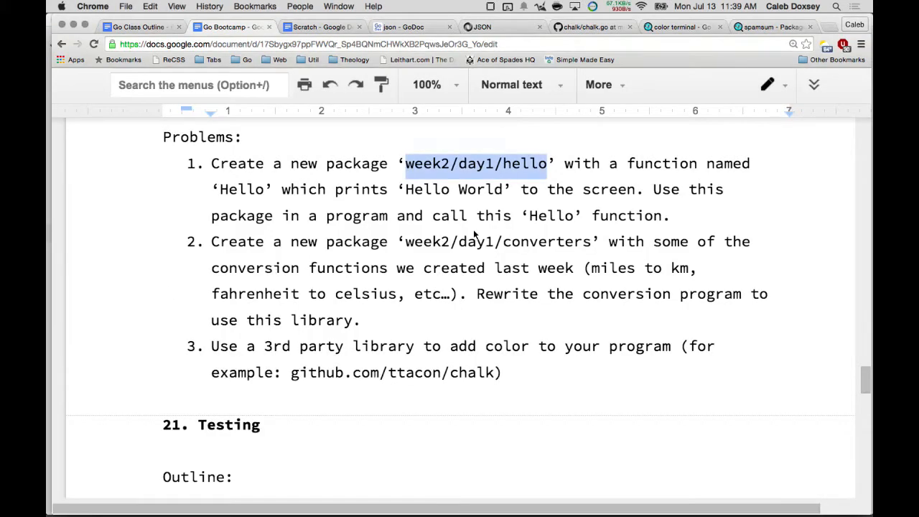
mouse_move(465, 260)
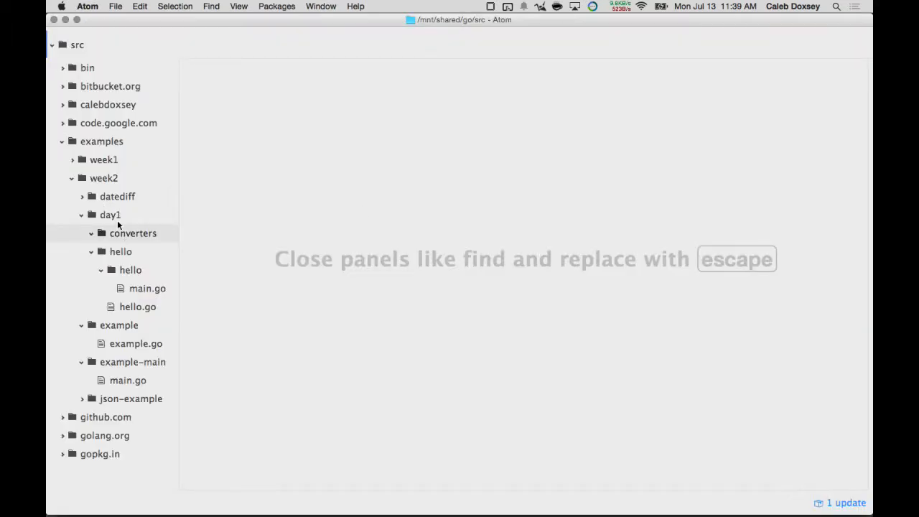
View week1's distance_converter main.go conversion constants and begin a new file under converters.
left_click(102, 159)
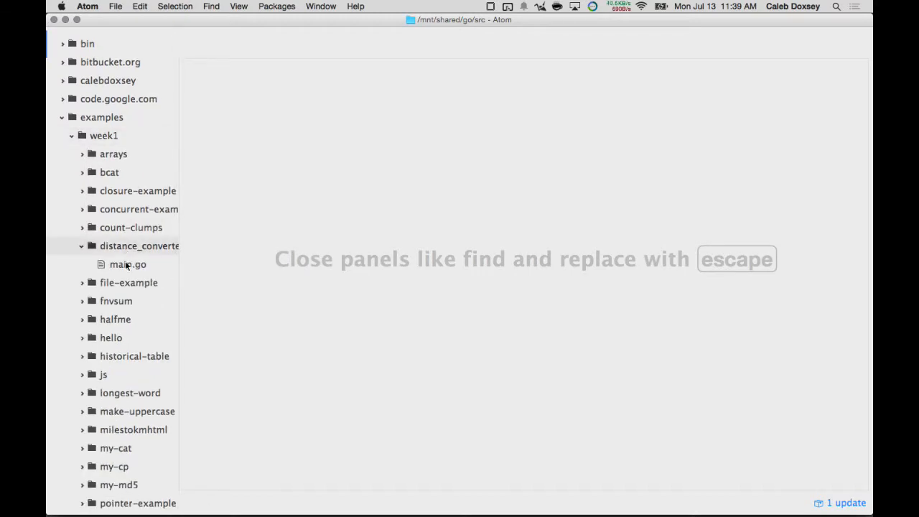
double_click(122, 264)
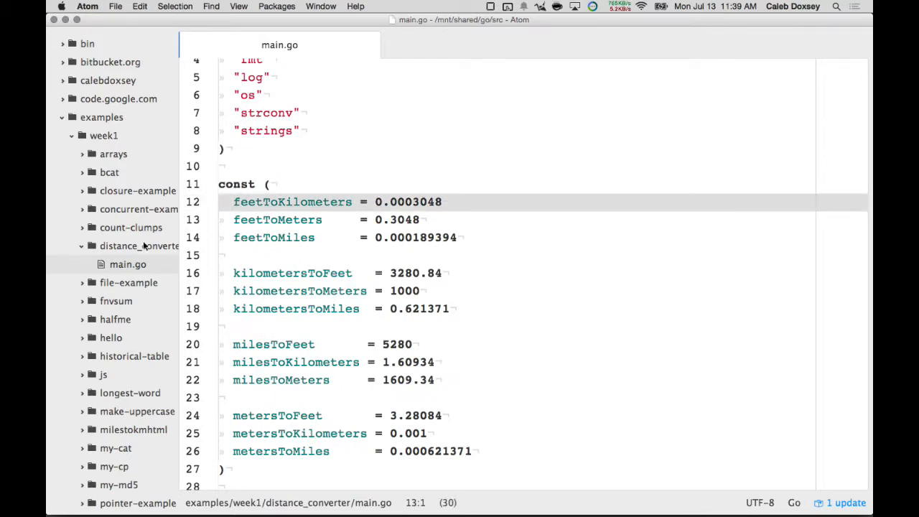
scroll("down", 3)
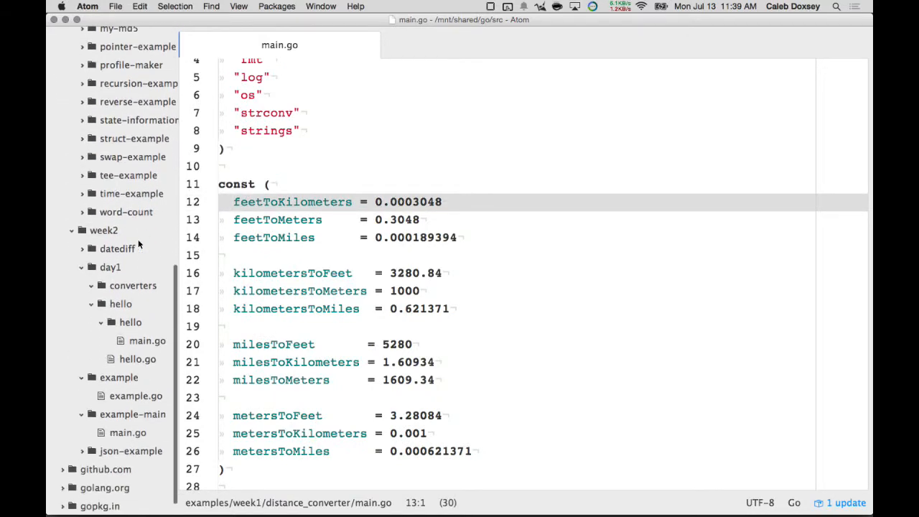
right_click(114, 286)
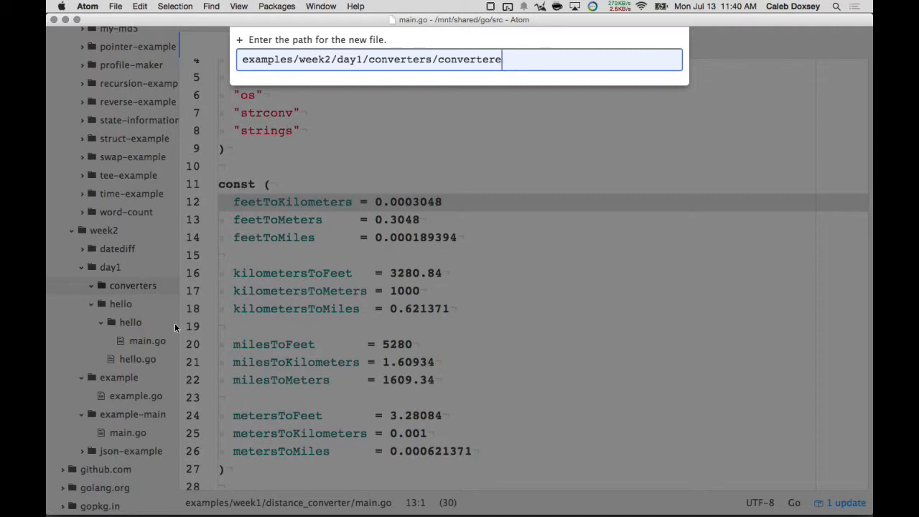
Create converters.go in package converters and start the FeetToKilometers function.
key("Enter")
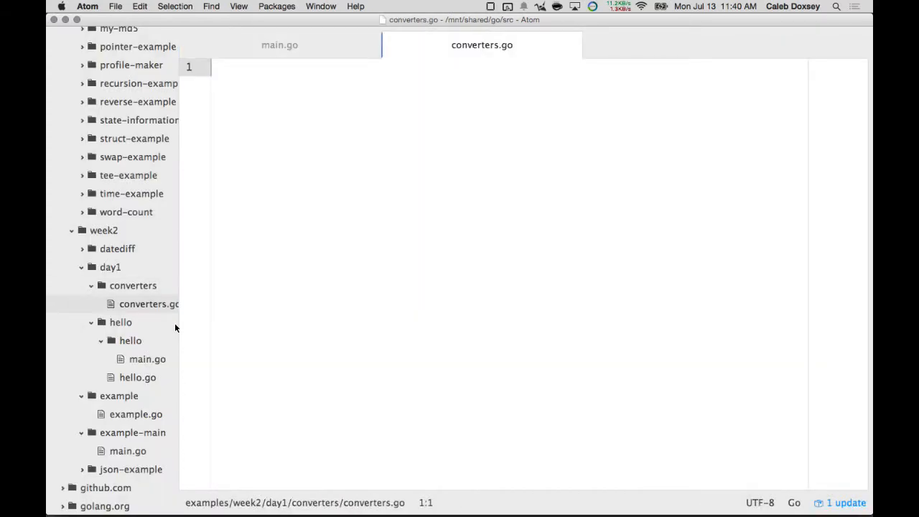
type("pac")
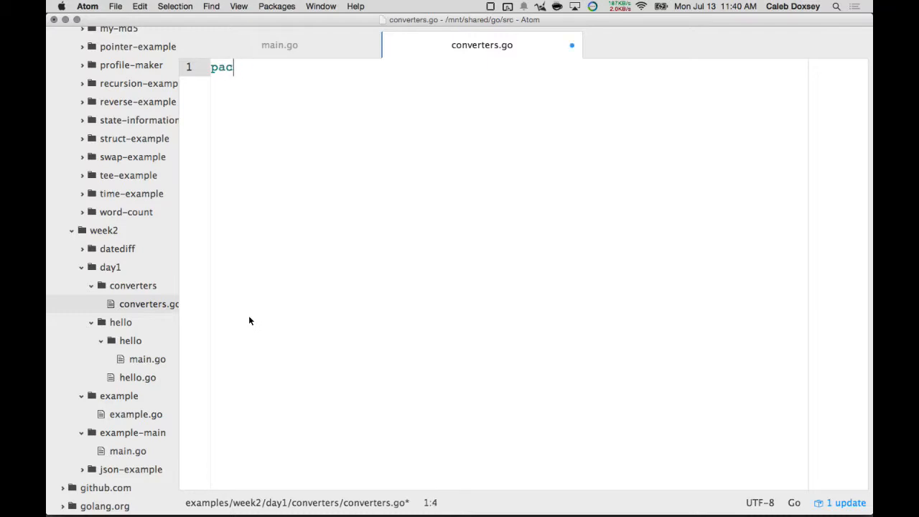
type("kage converters")
type("func")
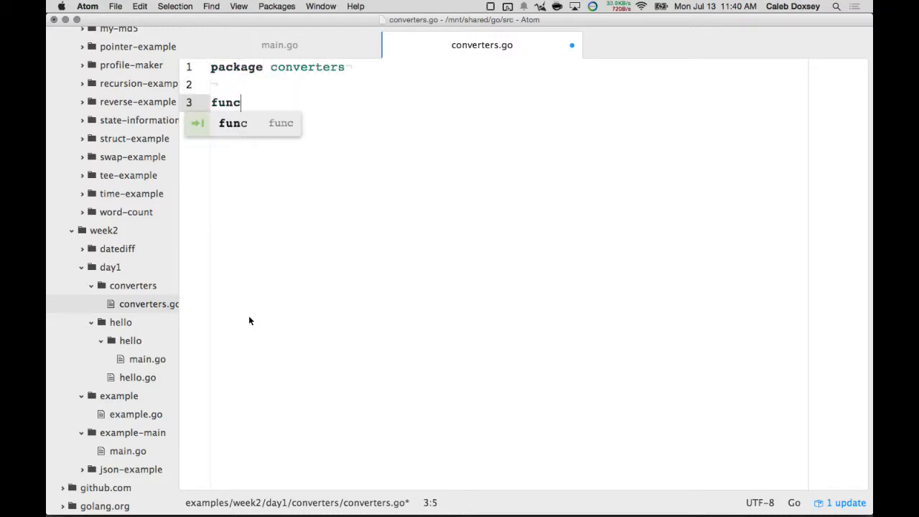
type("feetToKilometers = 0.0003048")
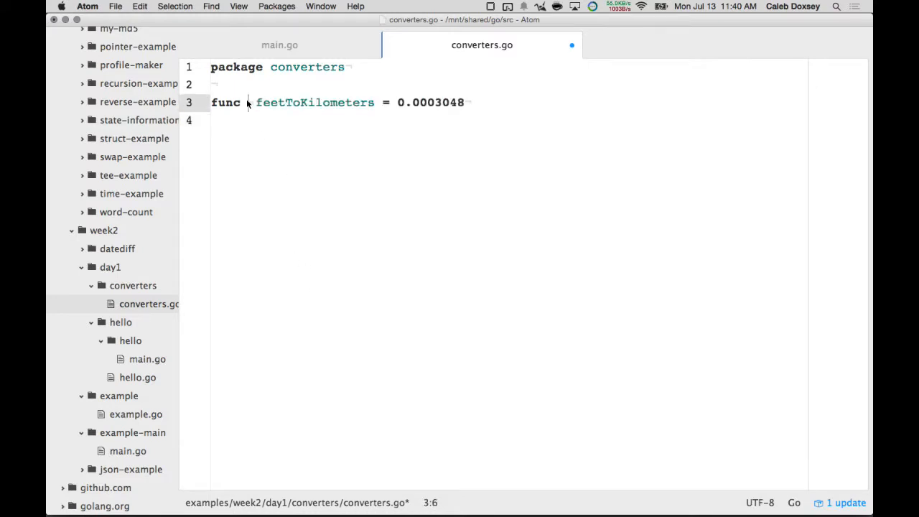
type("FeetToK")
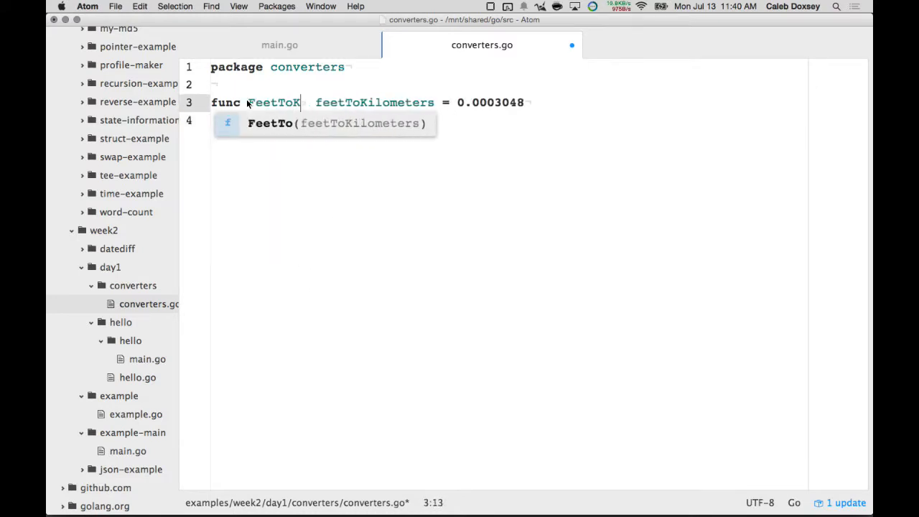
type("M()")
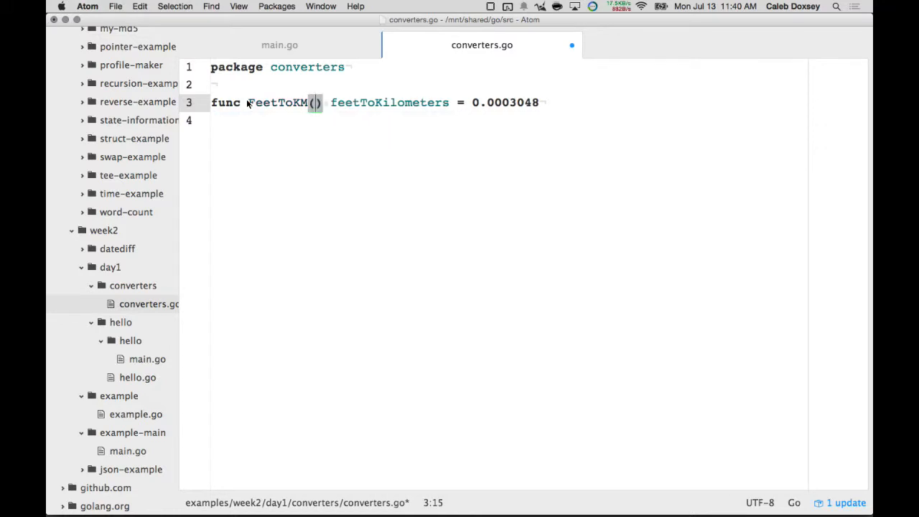
Complete FeetToKilometers(ft float64) float64 returning 0.0003048 * ft.
type("ft int")
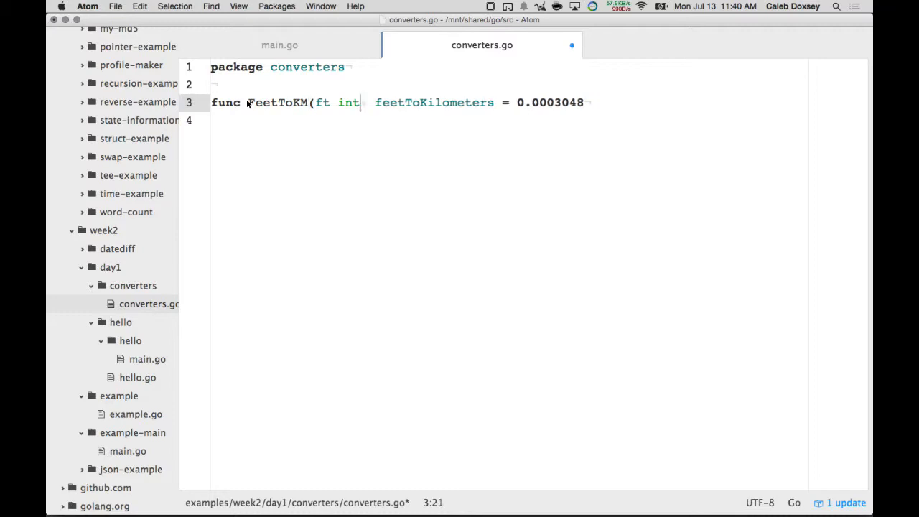
type("float64) float64 {")
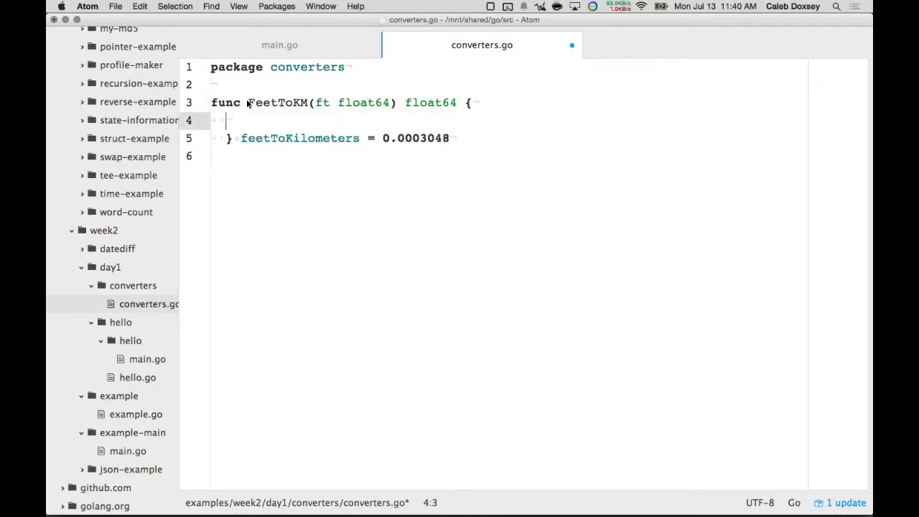
type("return")
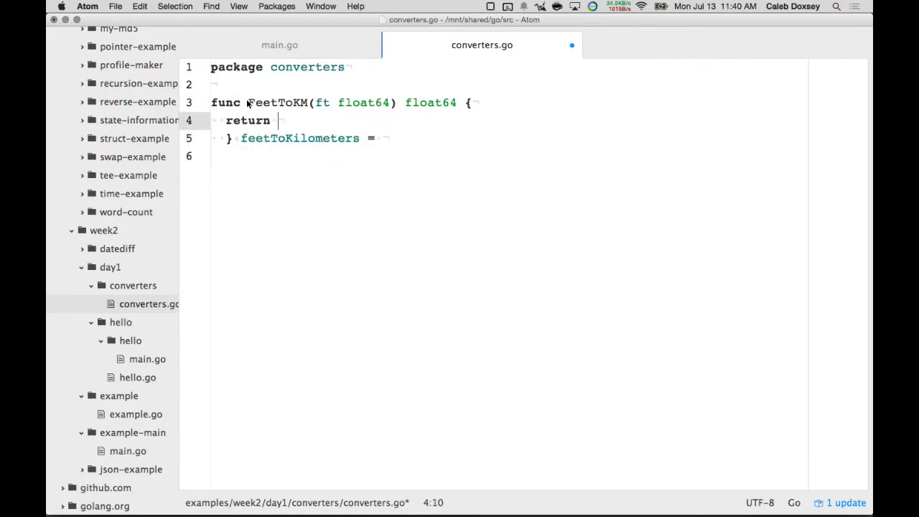
type("0.0003048 * ft")
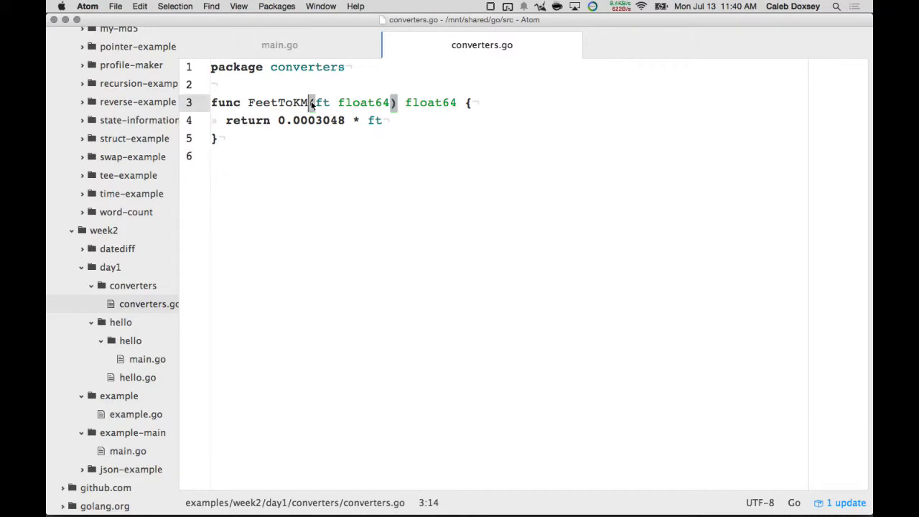
type("ilometers")
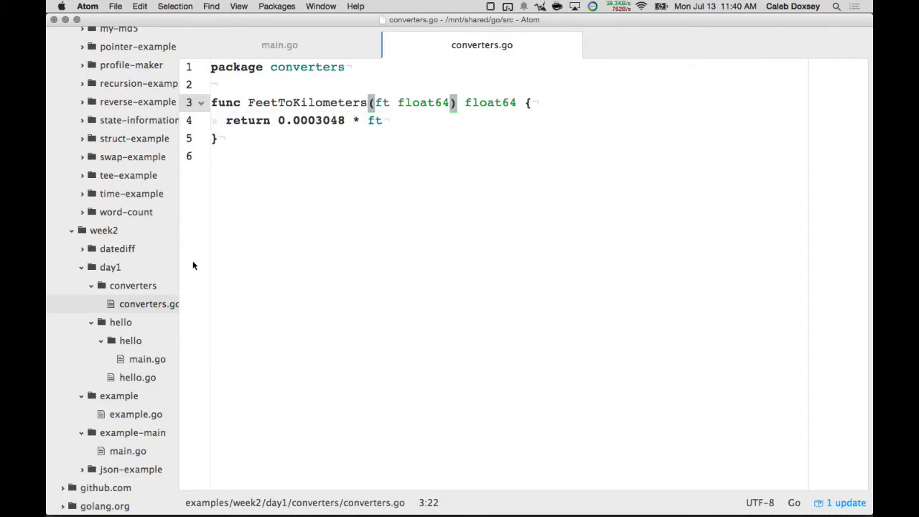
Add a distance_converter subfolder inside converters and begin its main.go.
right_click(132, 284)
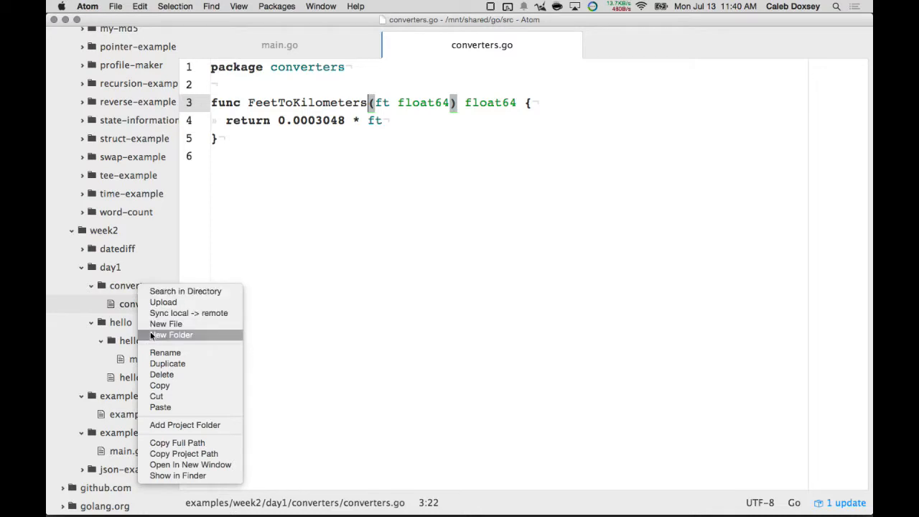
left_click(171, 334)
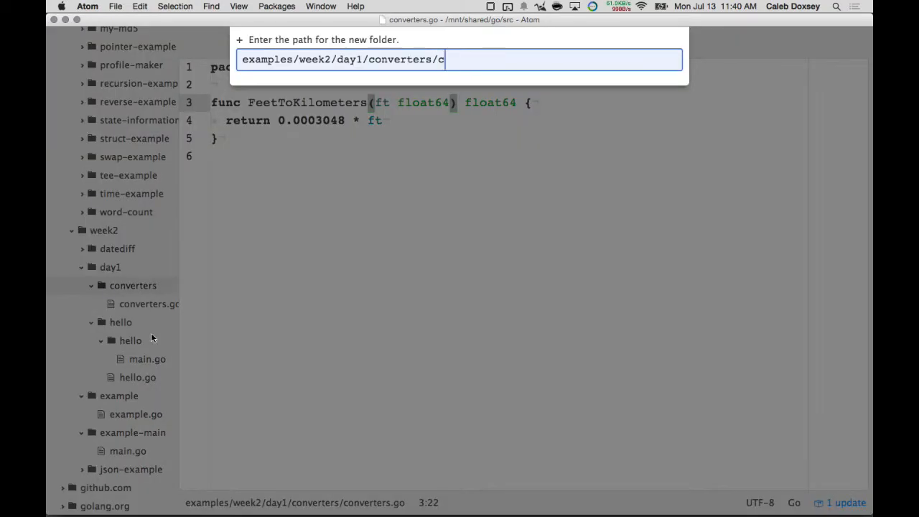
key("Enter")
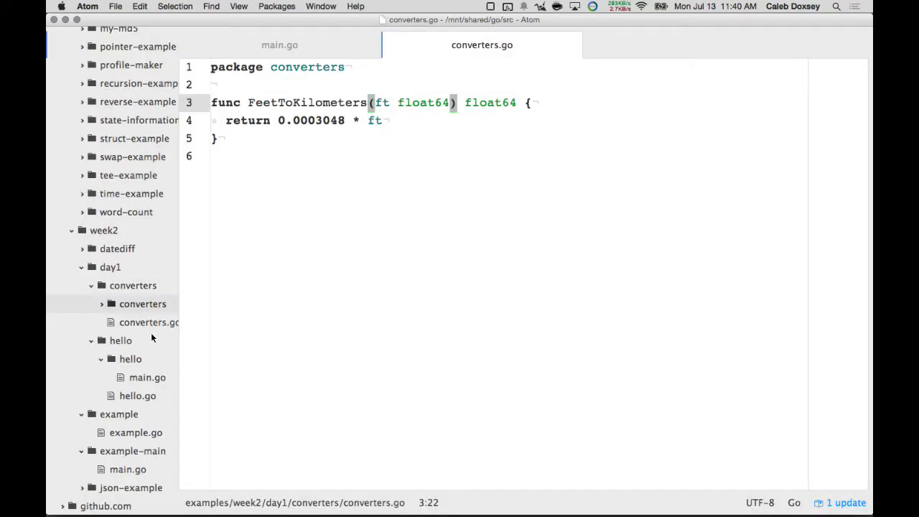
mouse_move(155, 313)
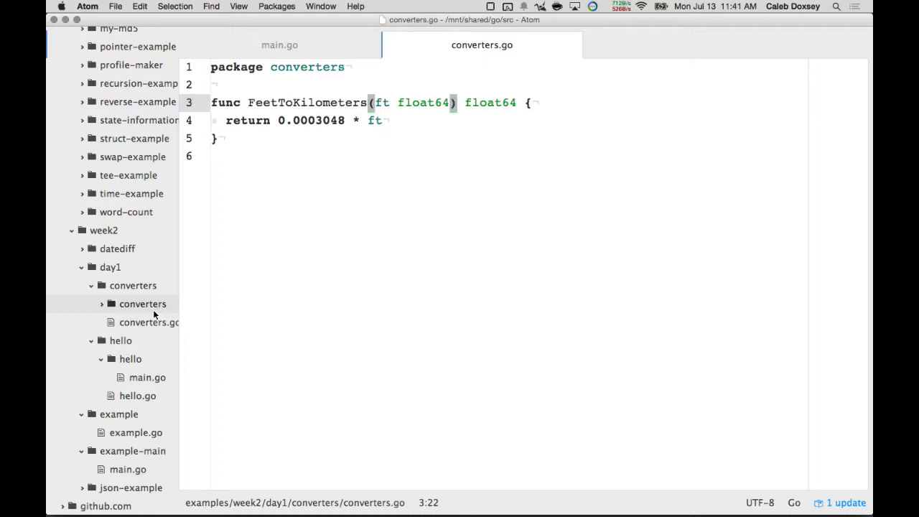
right_click(140, 304)
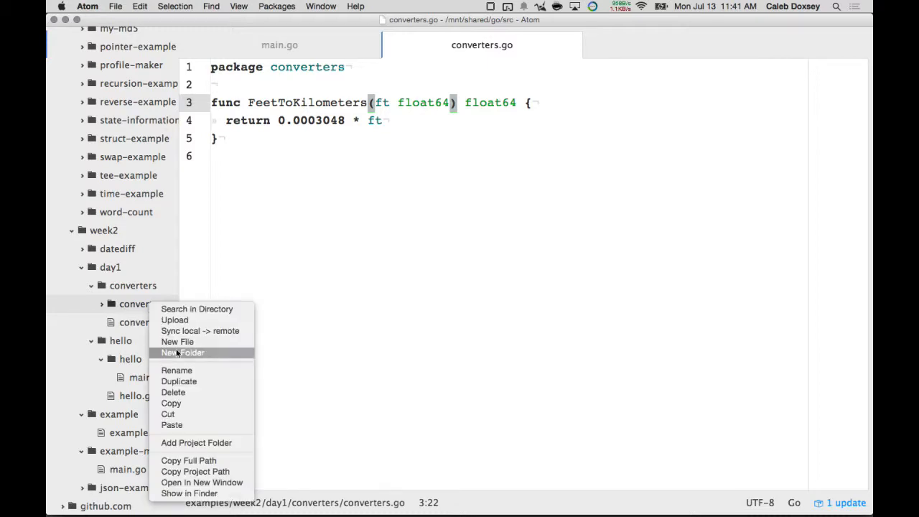
left_click(181, 353)
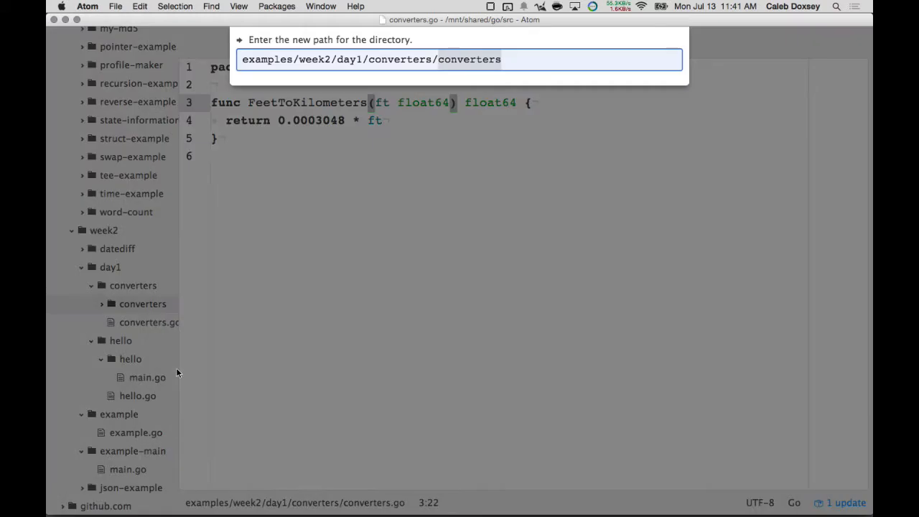
type("distance_")
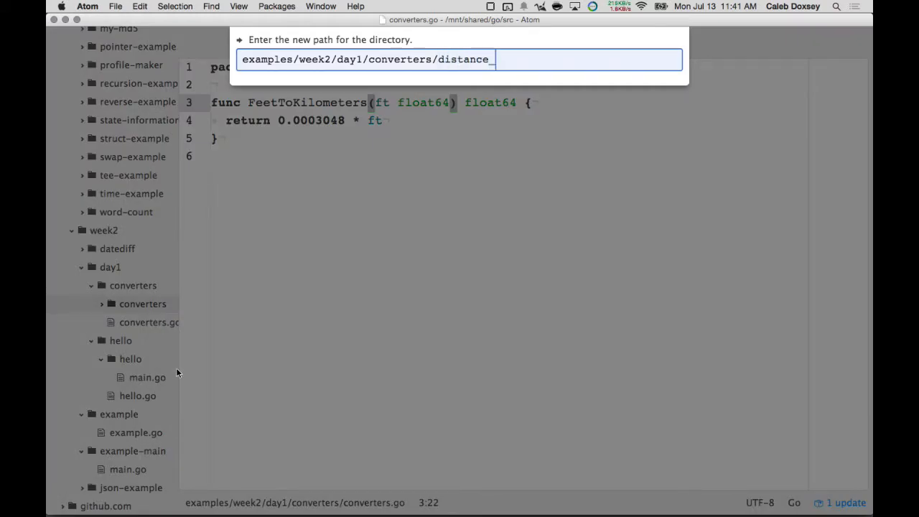
type("converter")
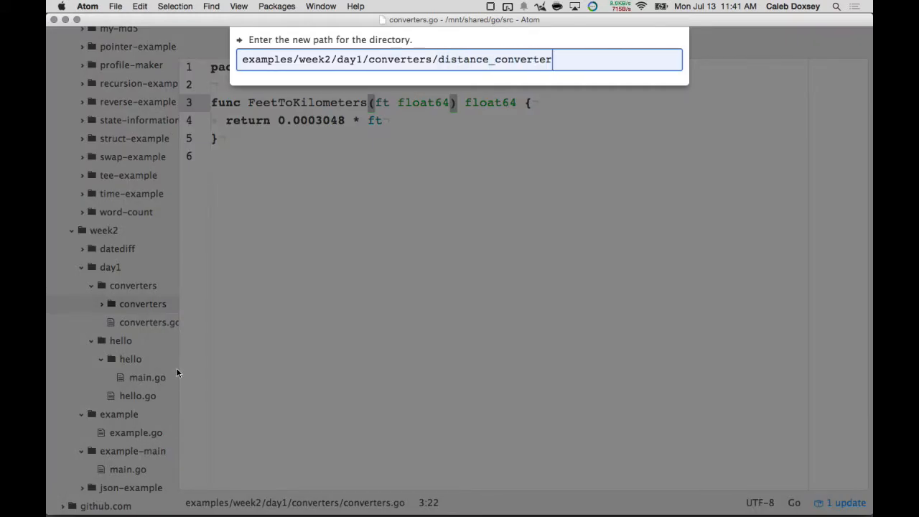
key("Enter")
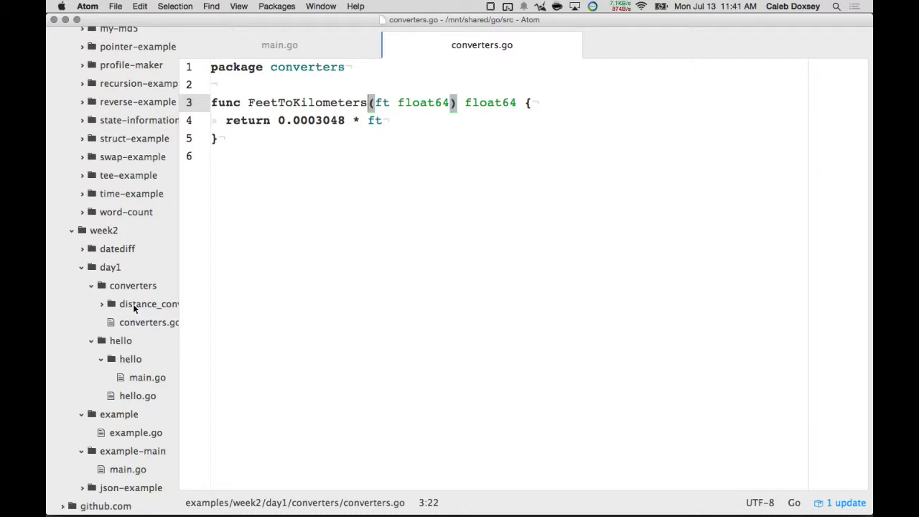
mouse_move(129, 287)
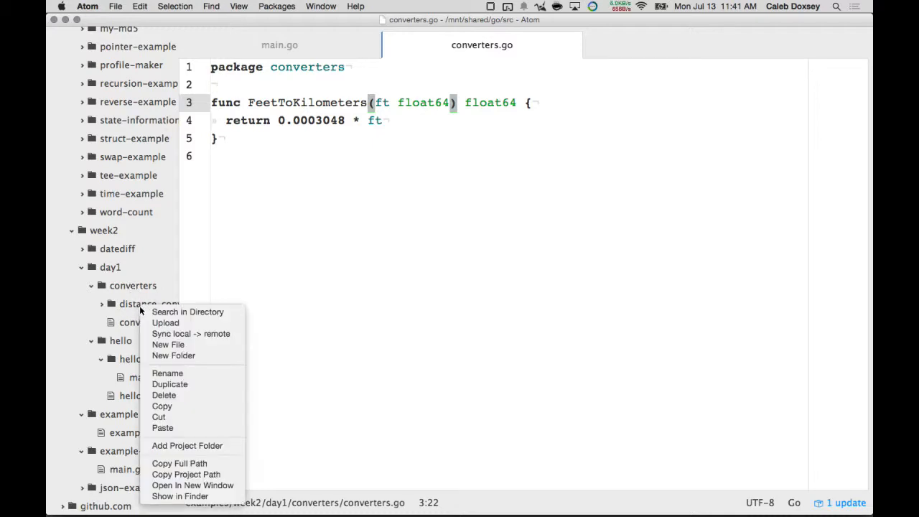
mouse_move(204, 356)
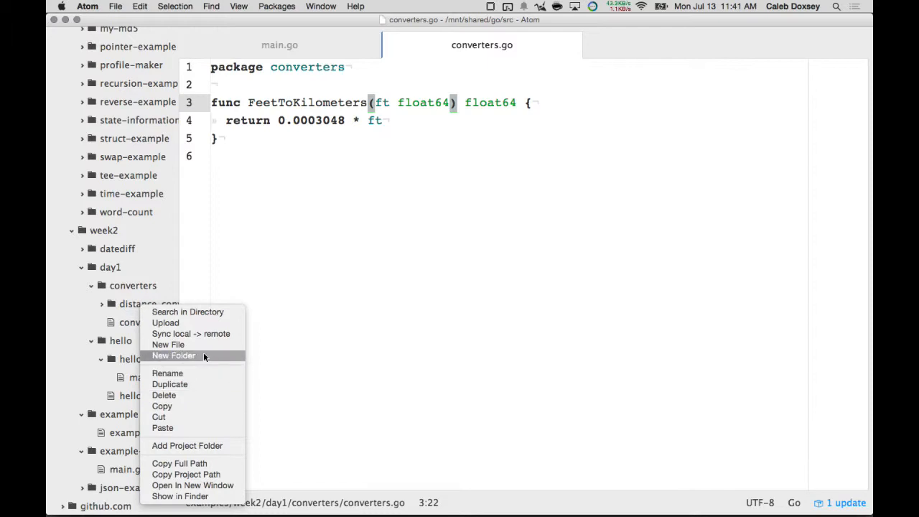
left_click(167, 344)
type("pac")
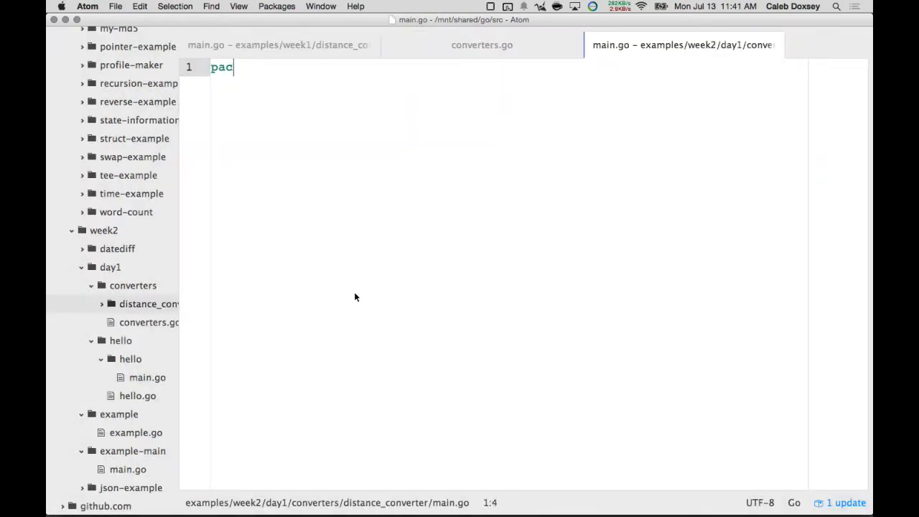
Write package main with main printing converters.FeetToKilometers(23) via fmt.Println.
type("kage main")
type("func main() {")
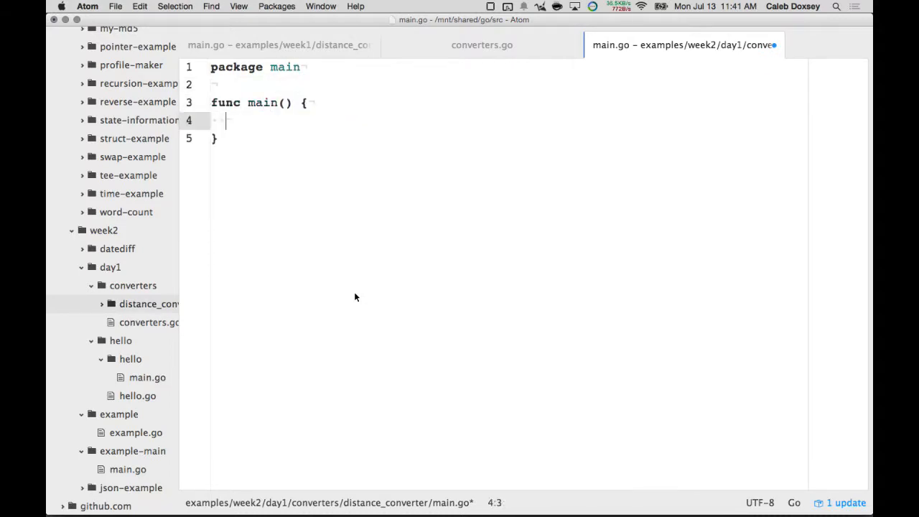
type("converters.Feet")
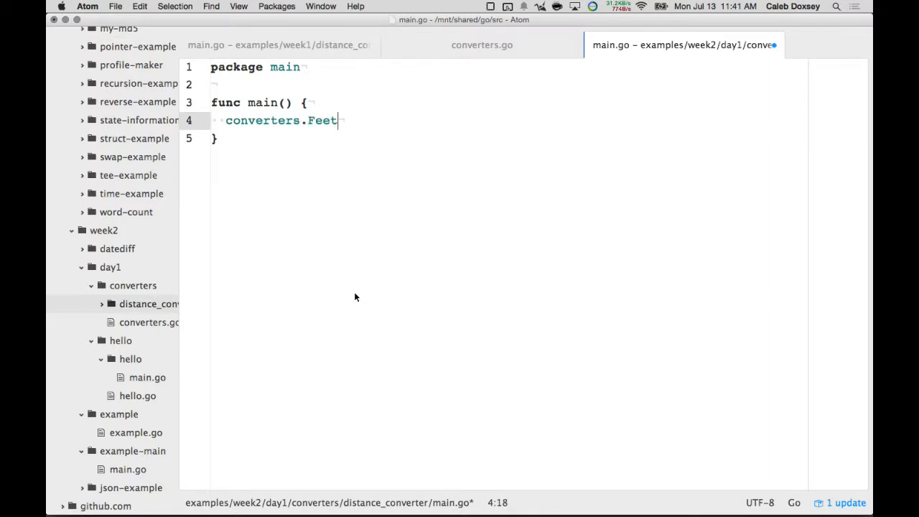
type("ToKilome")
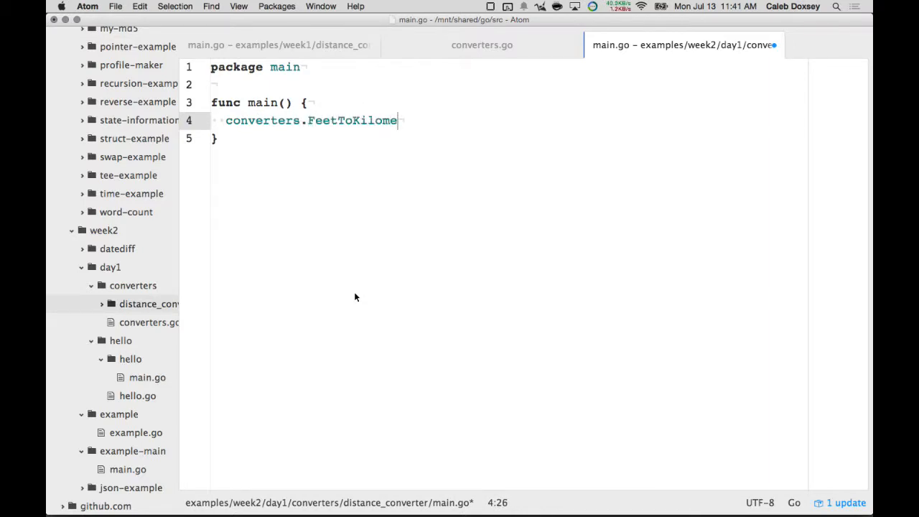
type("ters(23)")
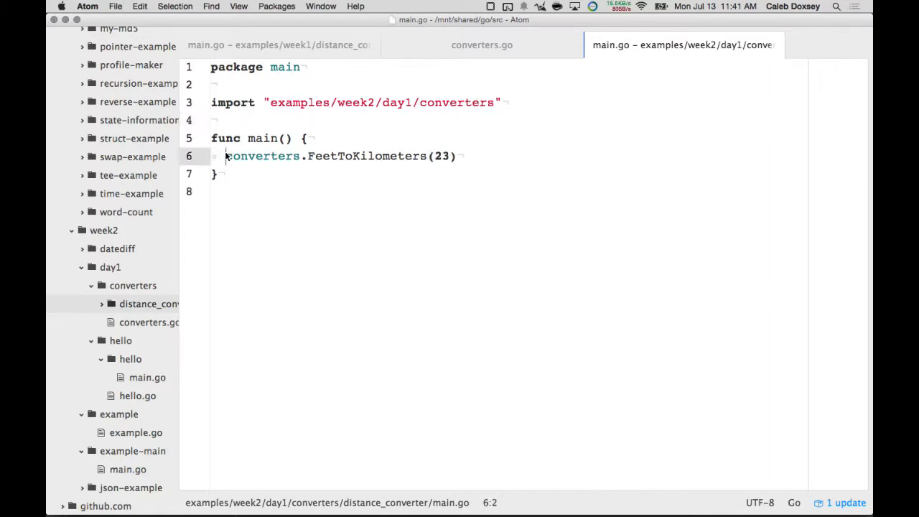
type("fmt.Println(")
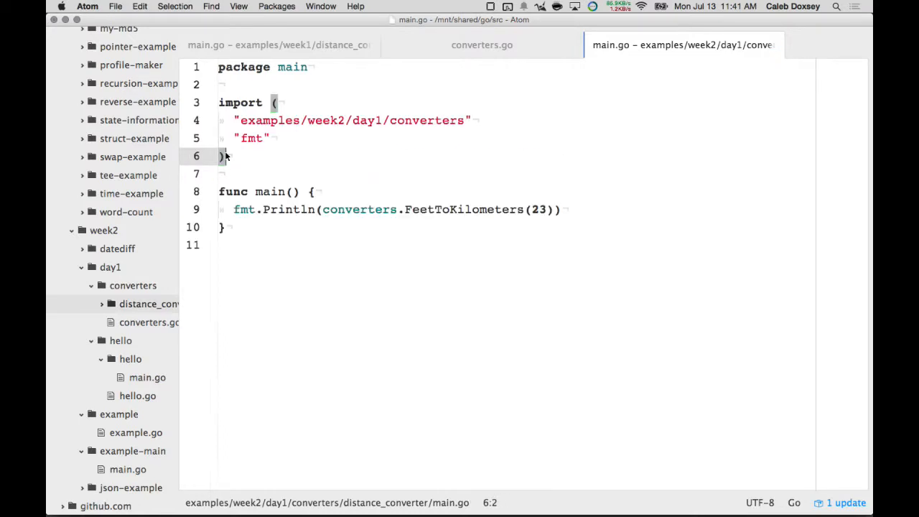
mouse_move(422, 109)
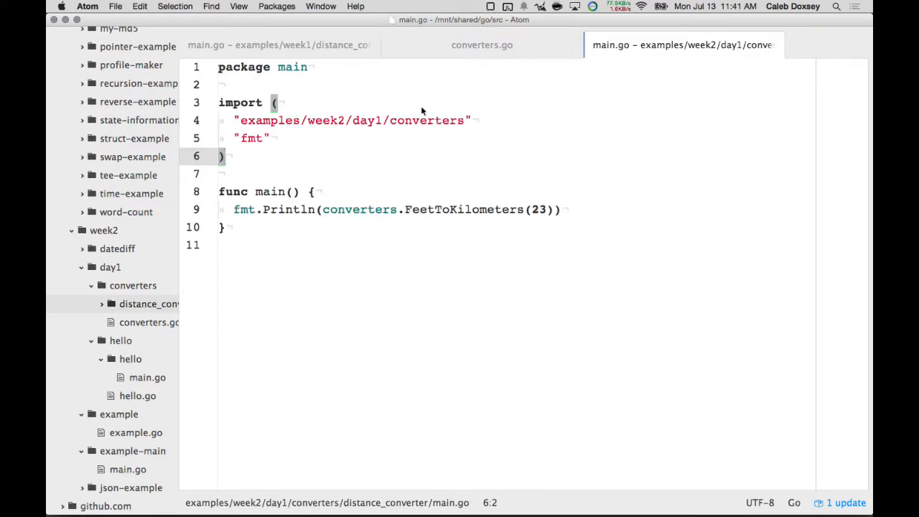
double_click(426, 121)
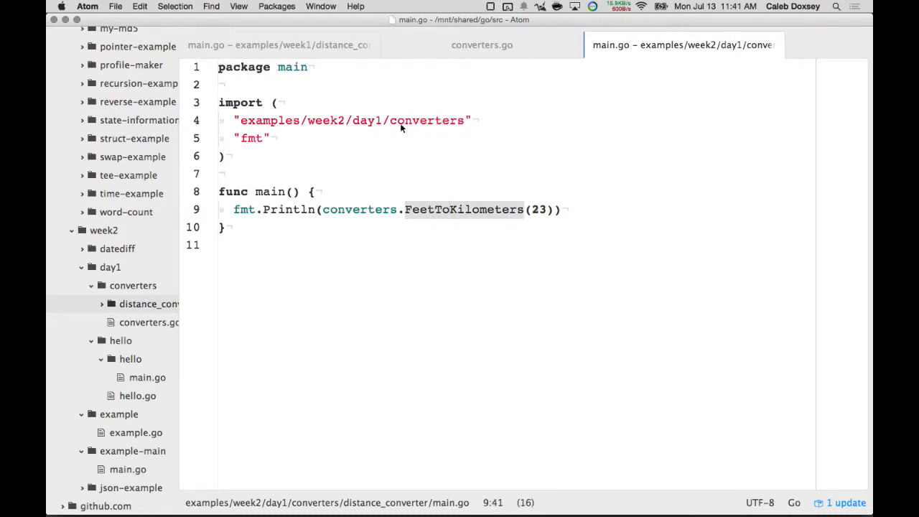
mouse_move(348, 147)
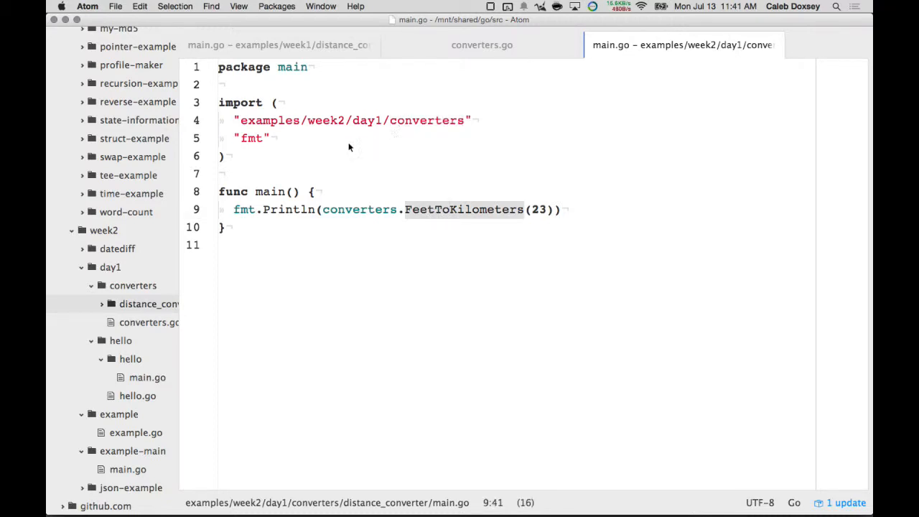
mouse_move(370, 201)
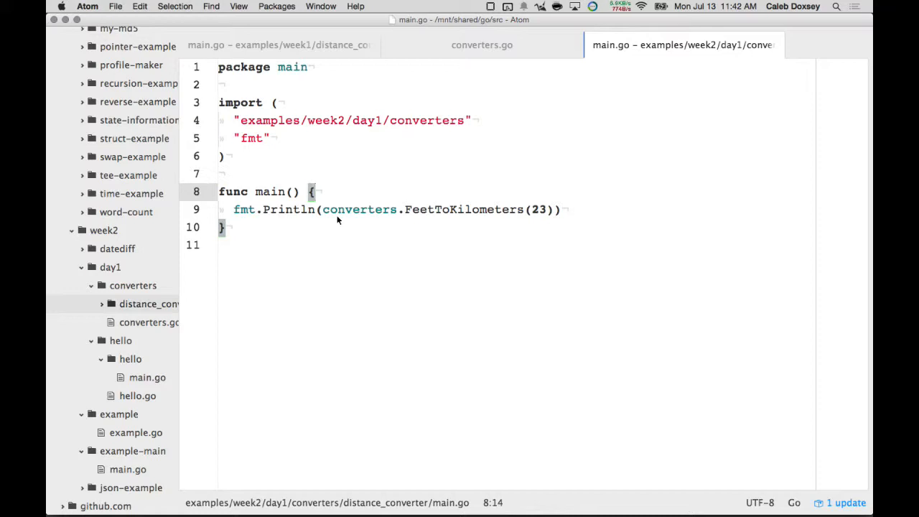
mouse_move(371, 195)
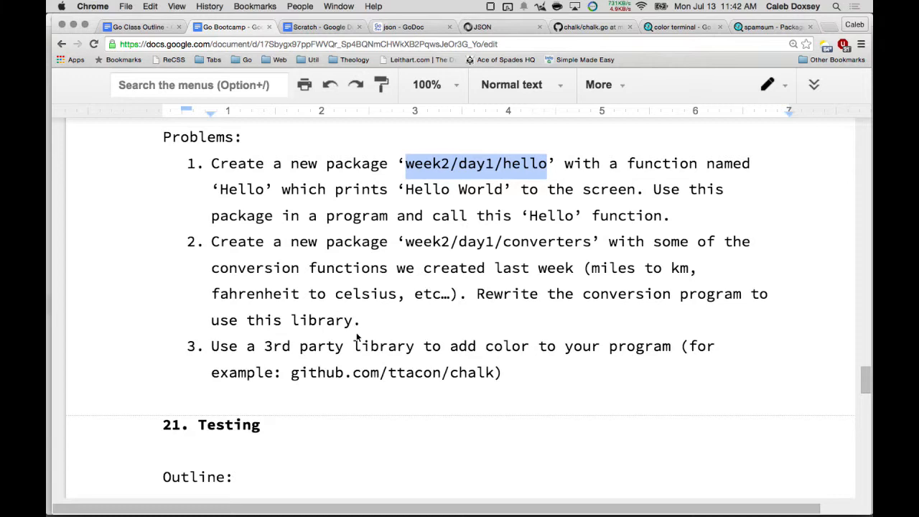
Leave Google Docs and start switching back toward the Atom editor.
double_click(473, 373)
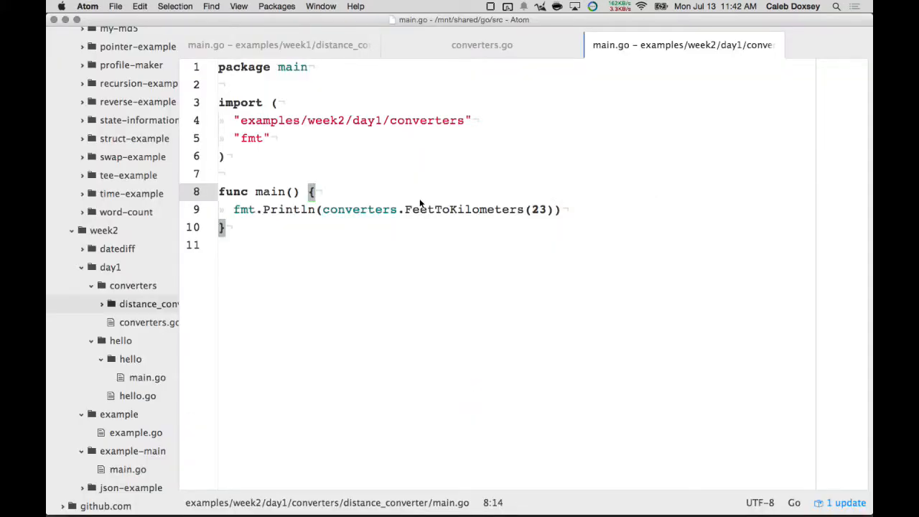
key("cmd+tab")
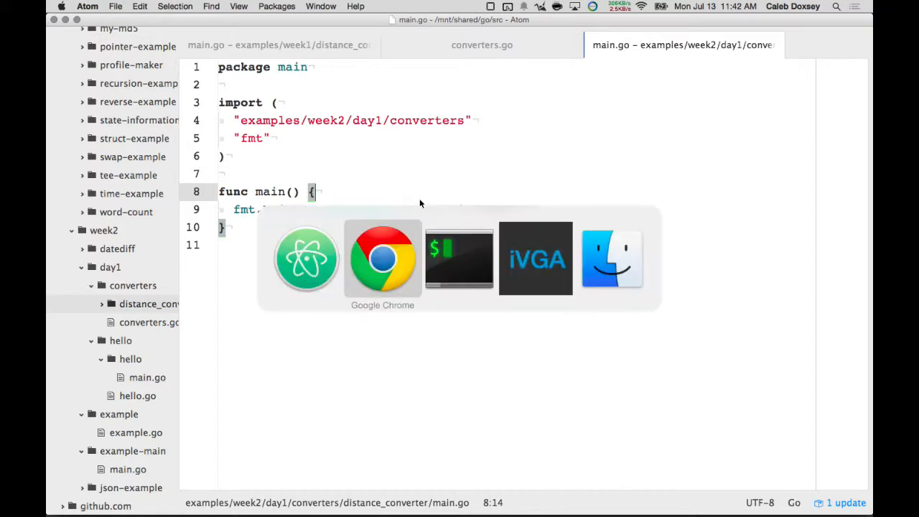
Run go get -v -u github.com/ttacon/chalk in iTerm and view its godoc.
left_click(381, 259)
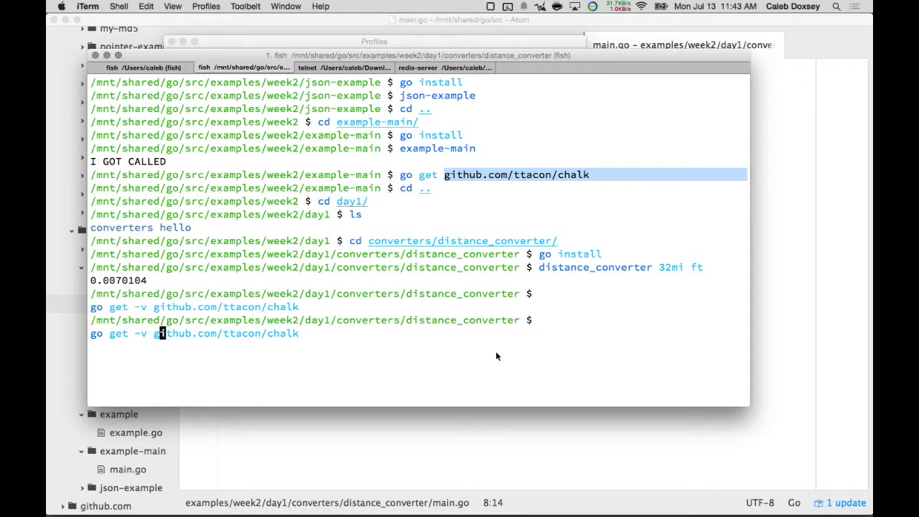
type("-u")
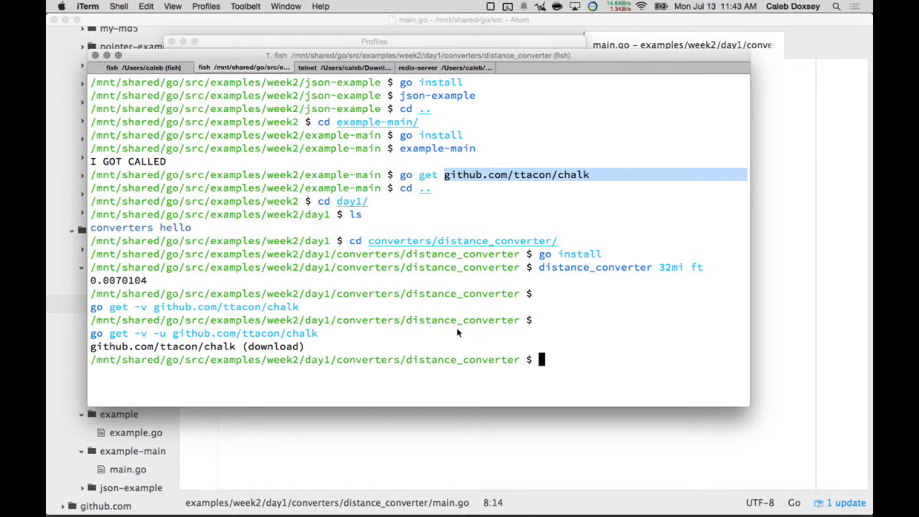
mouse_move(307, 354)
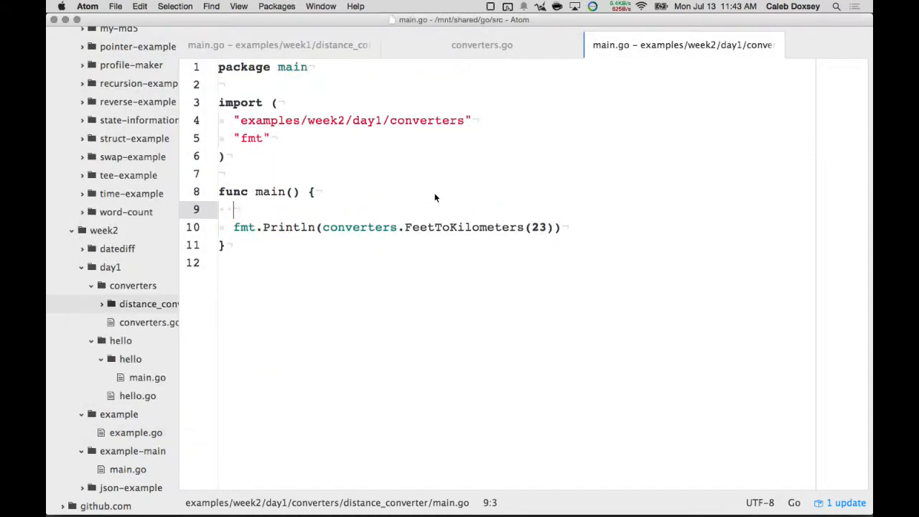
type("chalk")
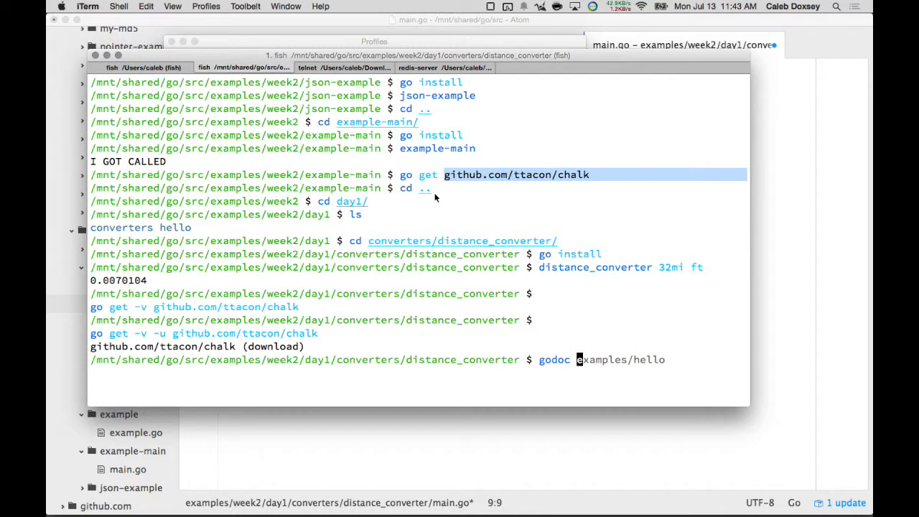
type("github")
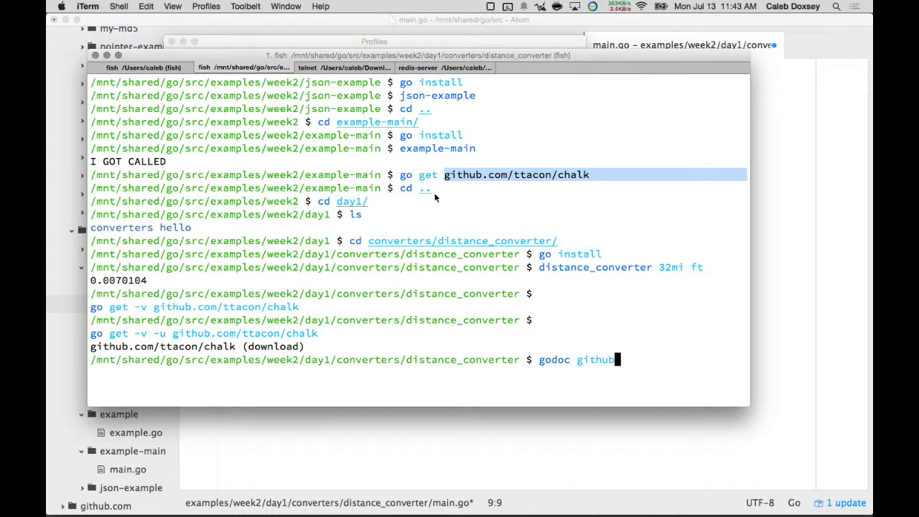
type(".com/")
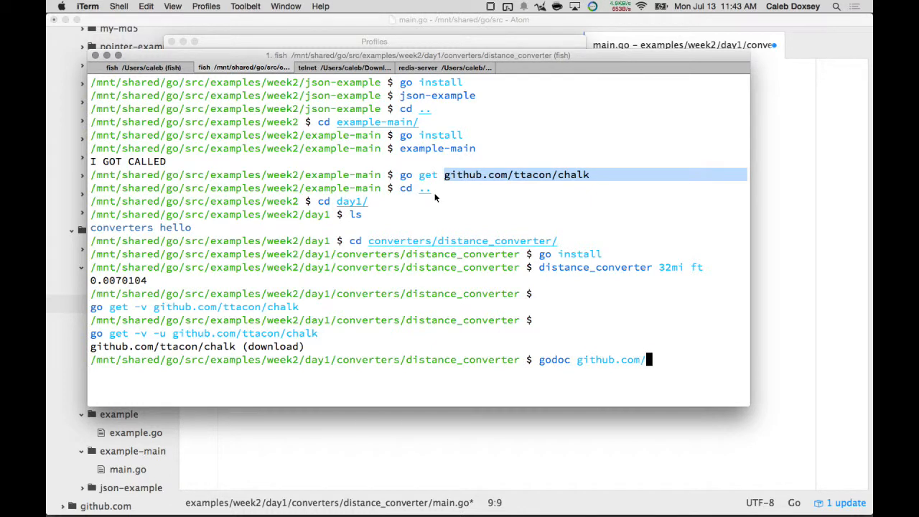
type("ttacon/chal")
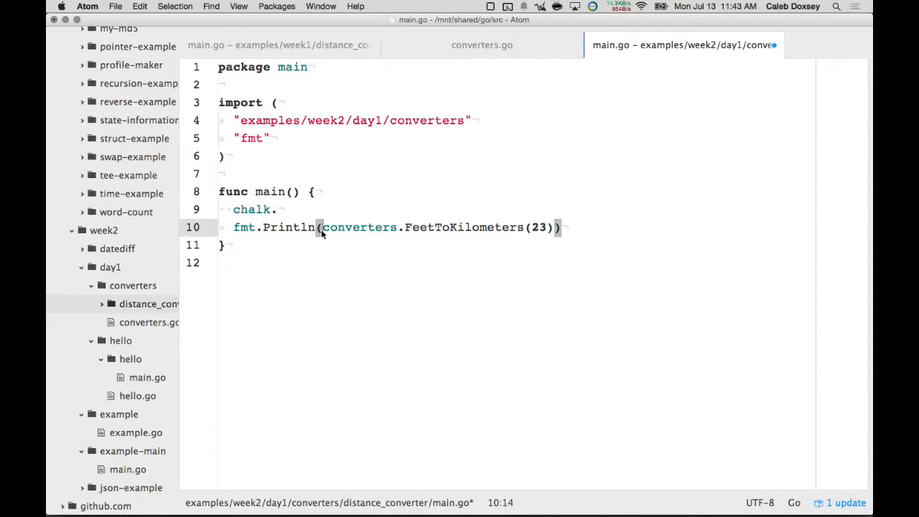
Wrap the Println result in chalk.Red and chalk.ResetColor and save so the chalk import is added.
type("fm")
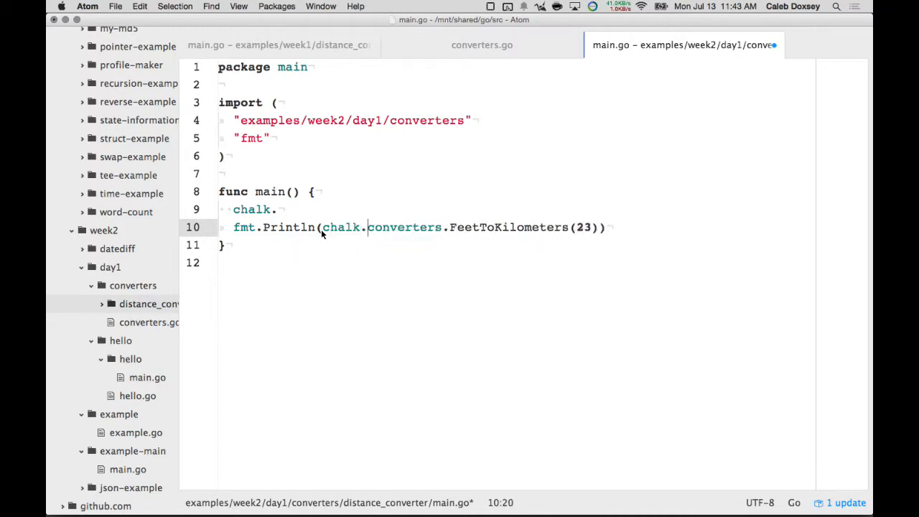
mouse_move(299, 273)
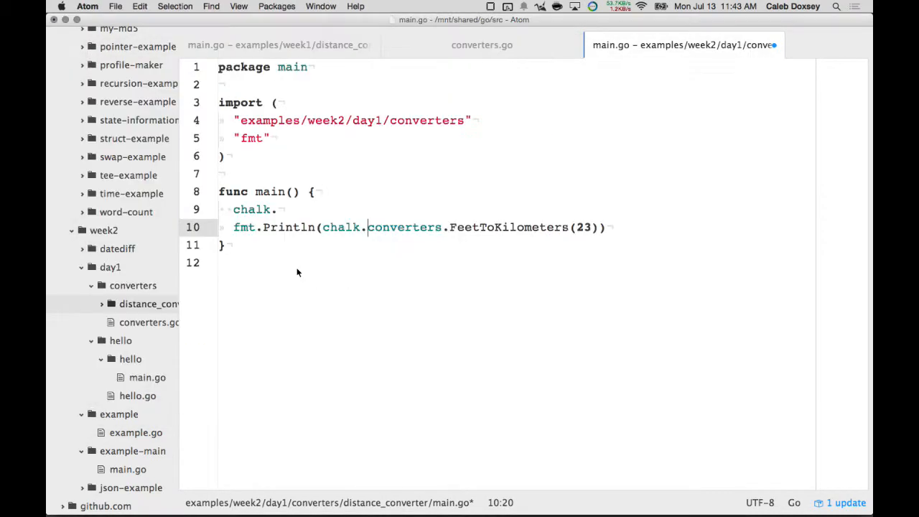
type("Red,")
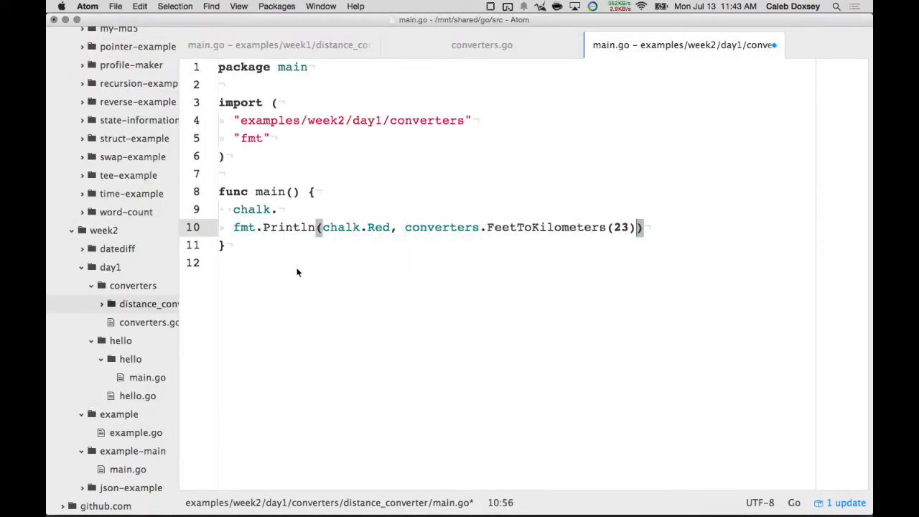
type(", chalk.ResetColor")
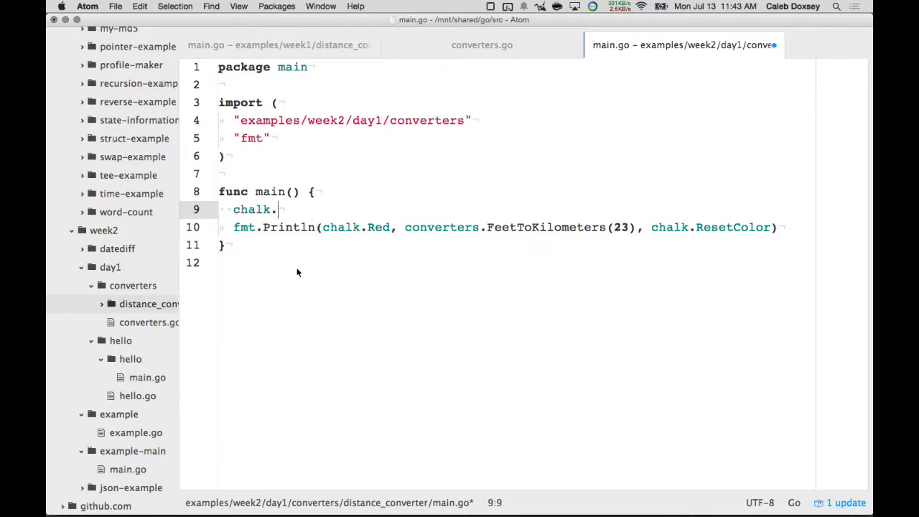
key("Backspace")
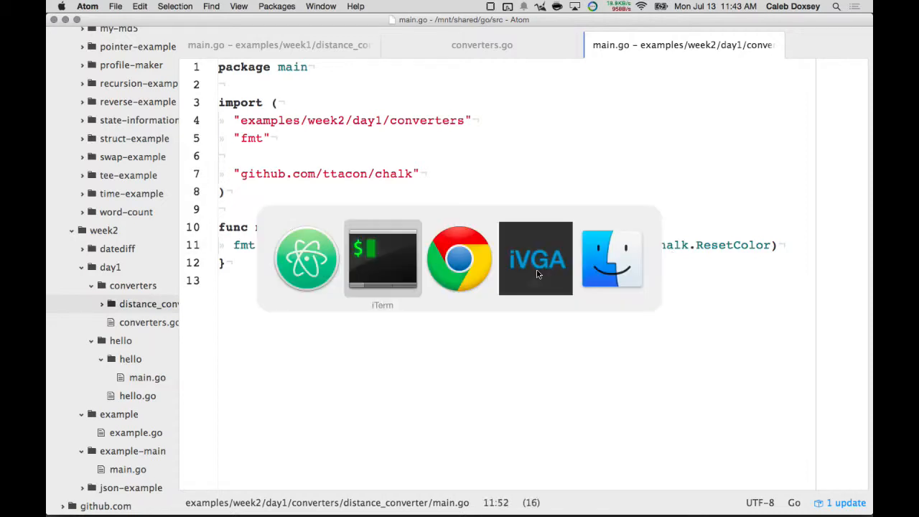
Rebuild and run distance_converter 32mi ft printing 0.0070104 red, then blue after switching main.go to chalk.Blue.
left_click(382, 259)
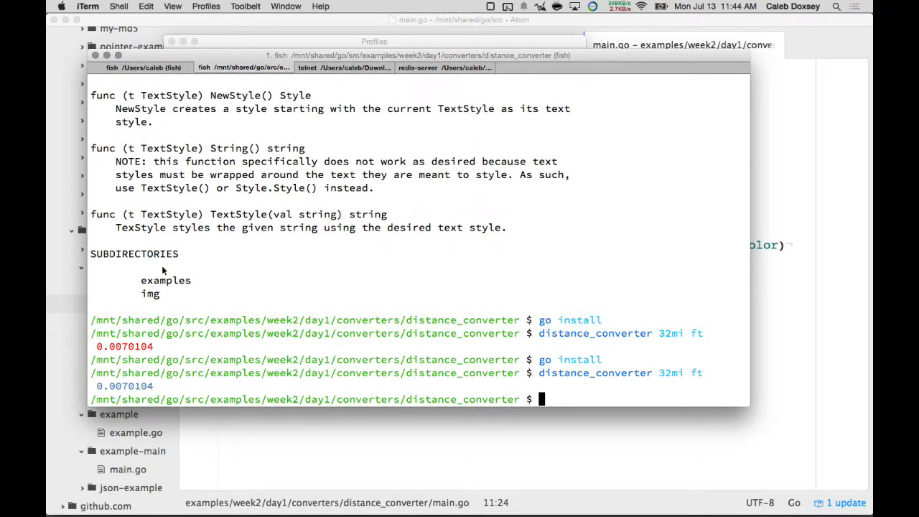
triple_click(124, 384)
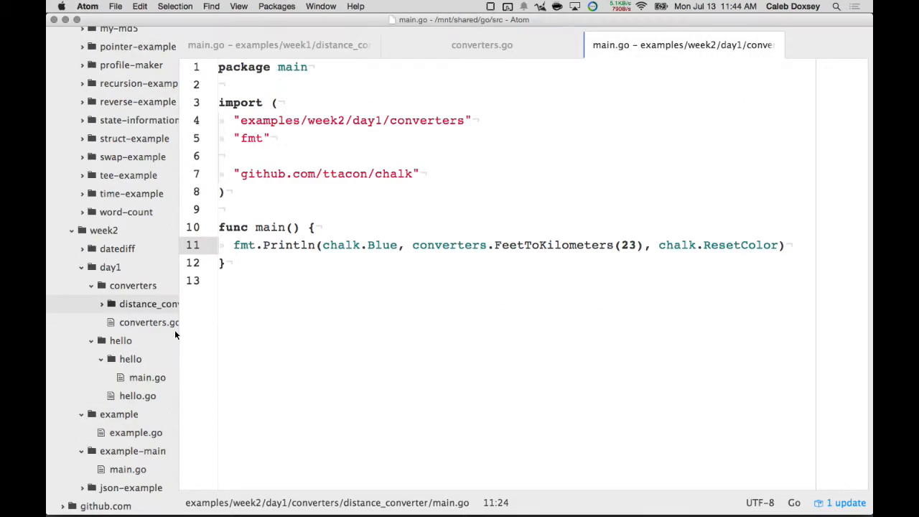
left_click(397, 244)
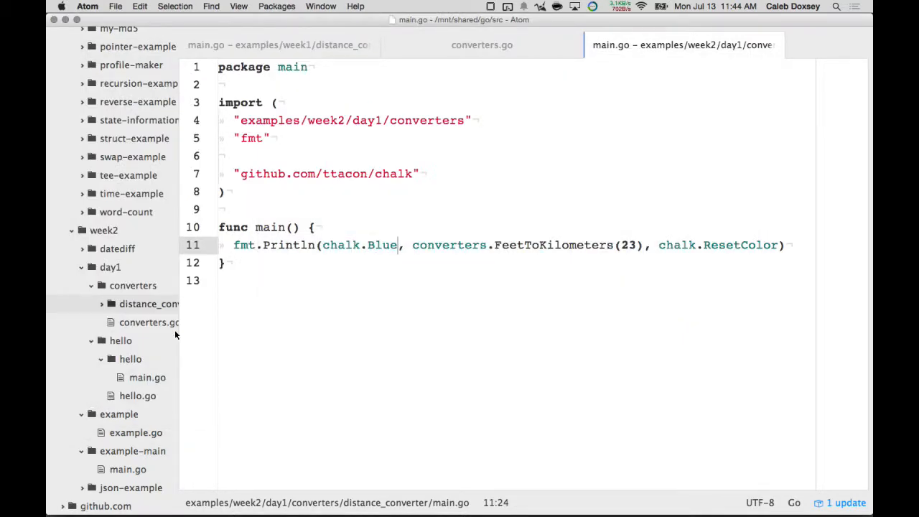
key("cmd+tab")
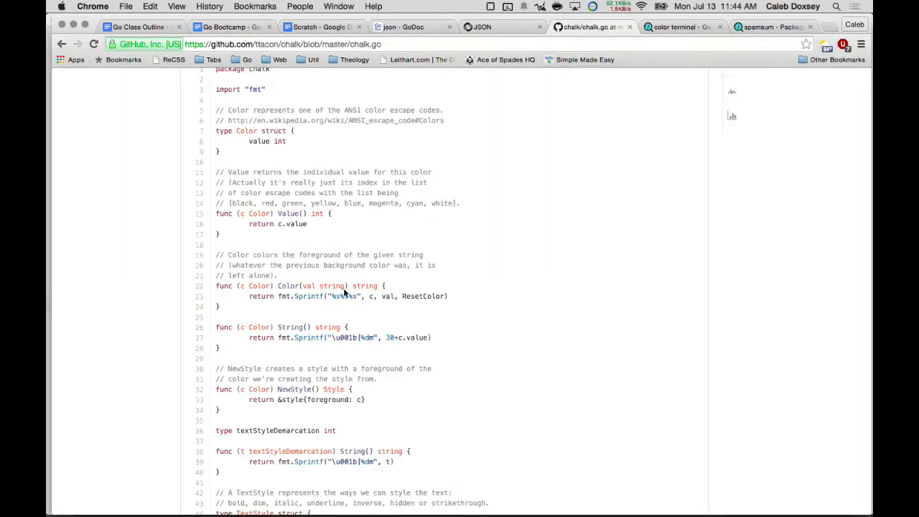
Scroll chalk.go on GitHub down to its closing var block of Color and TextStyle values.
scroll("down", 3)
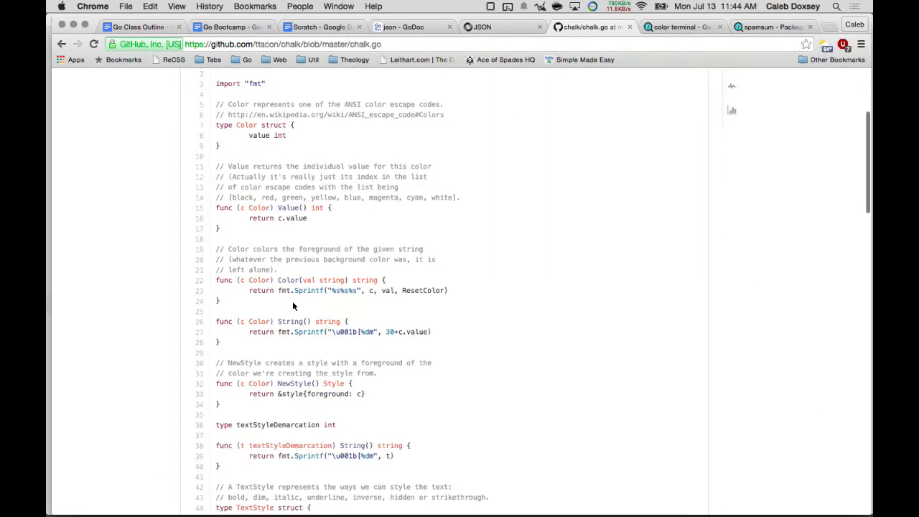
scroll("down", 3)
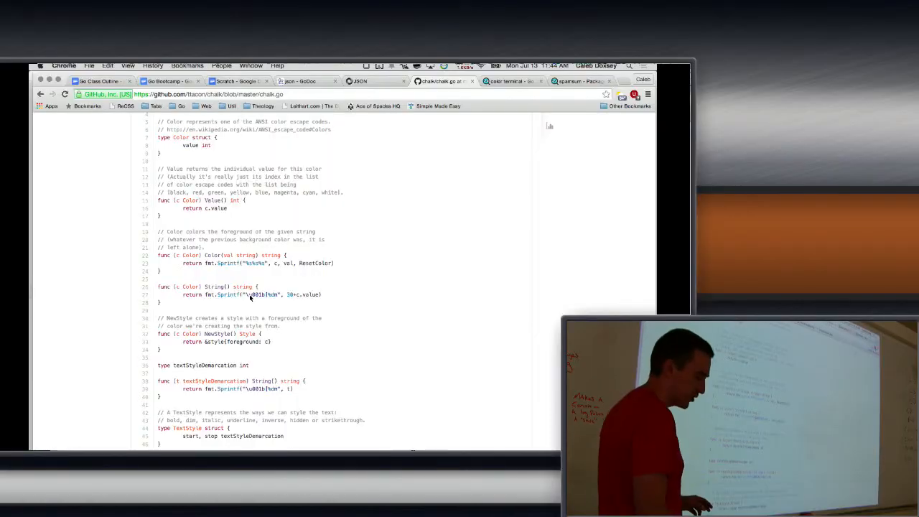
scroll("down", 3)
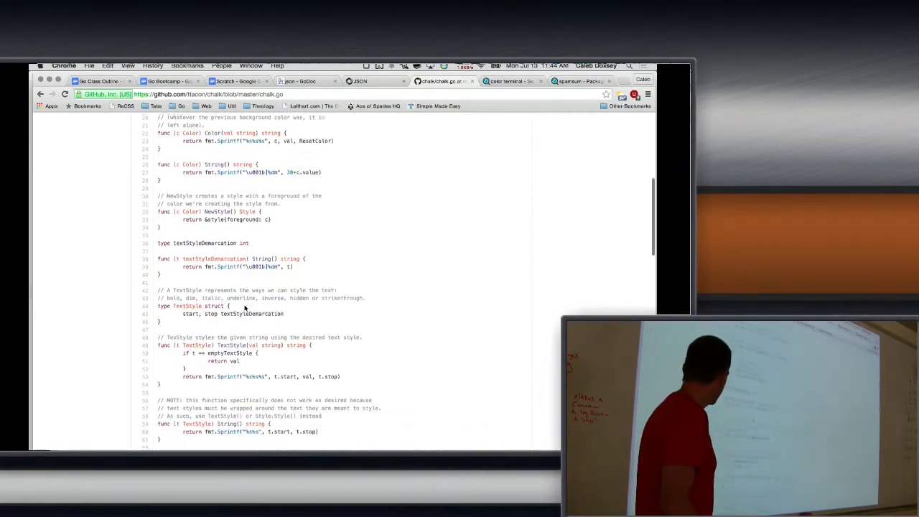
scroll("down", 3)
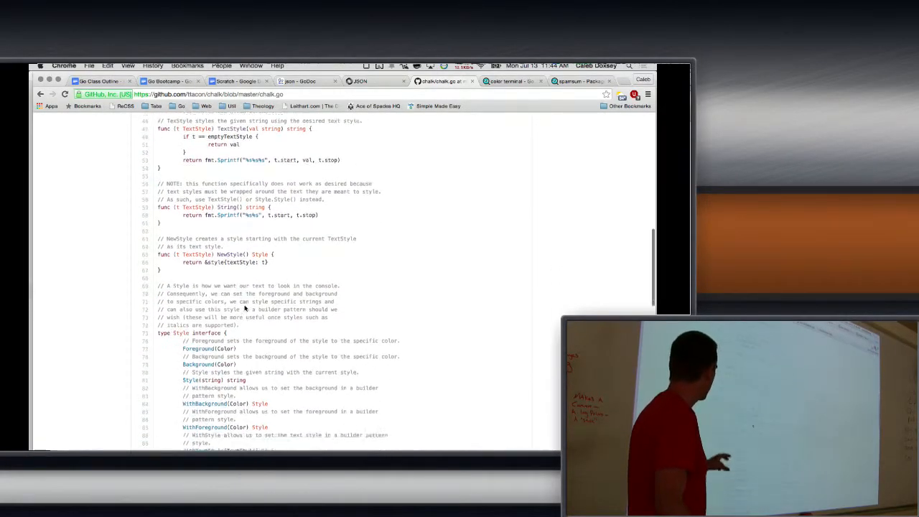
scroll("down", 3)
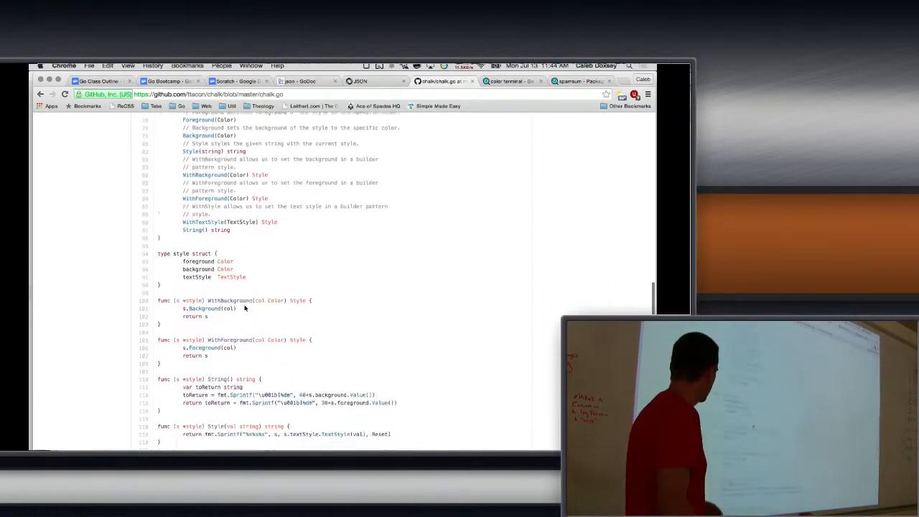
scroll("down", 3)
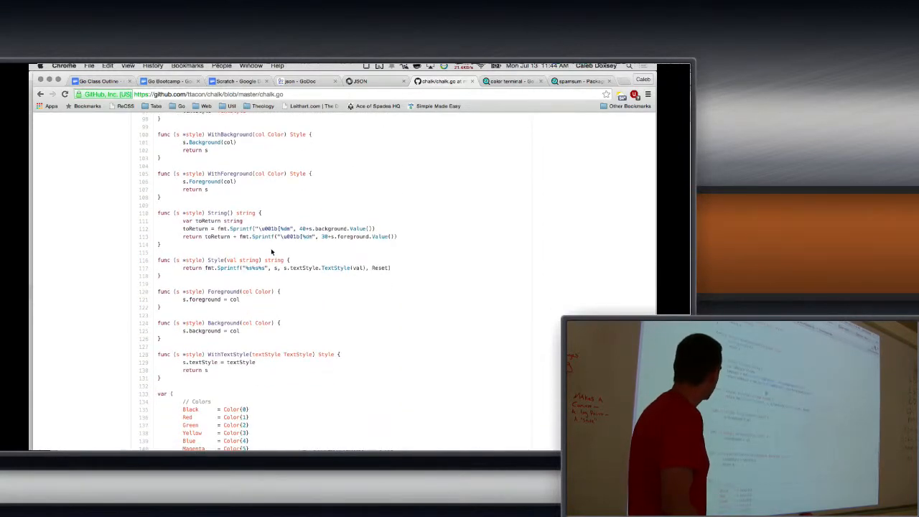
mouse_move(280, 231)
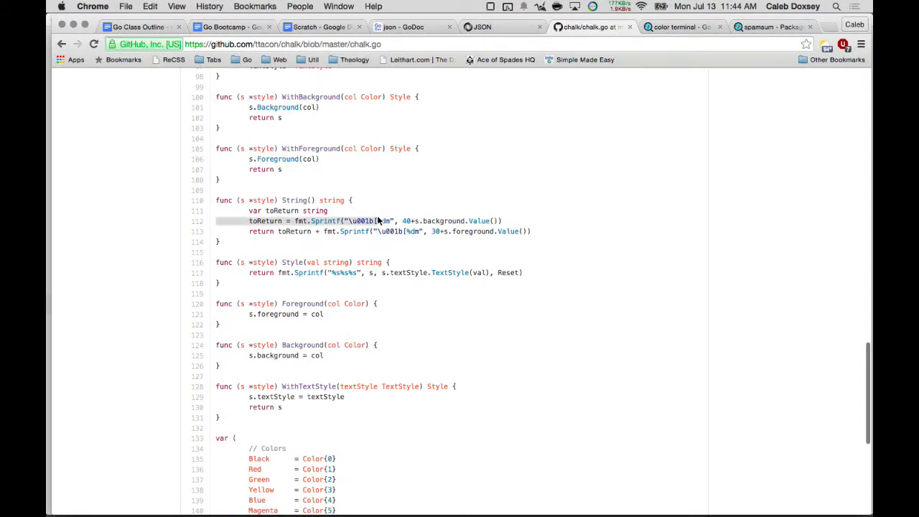
scroll("down", 3)
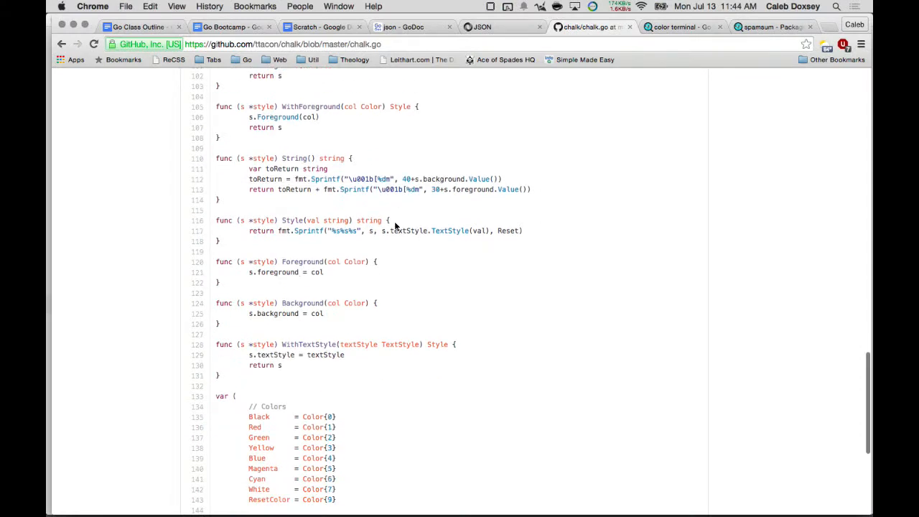
scroll("down", 3)
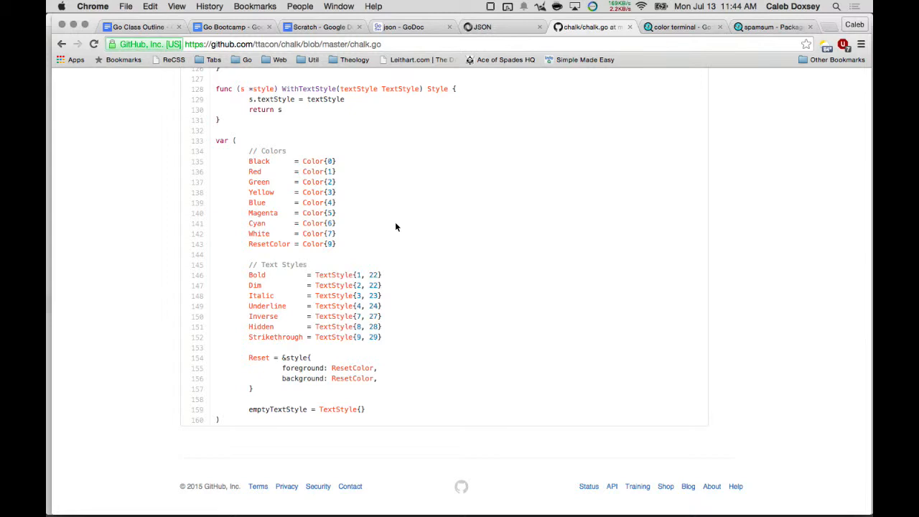
mouse_move(393, 264)
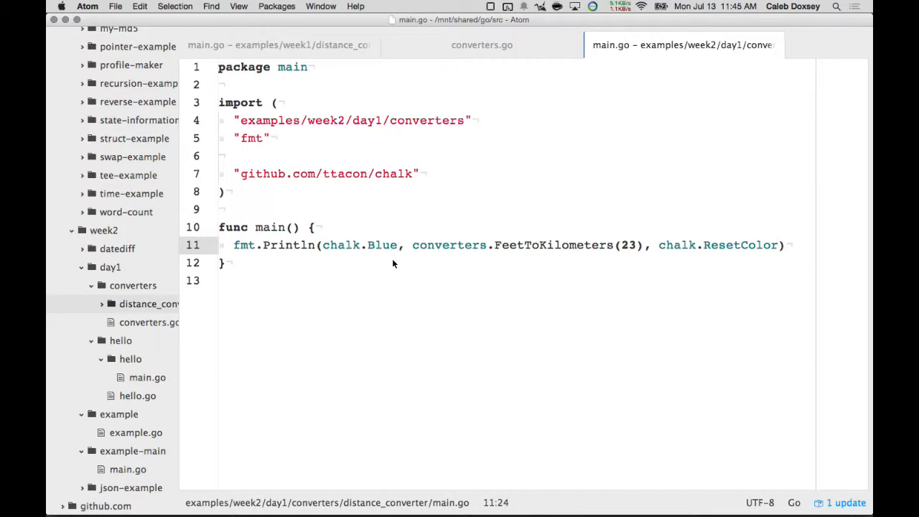
mouse_move(412, 259)
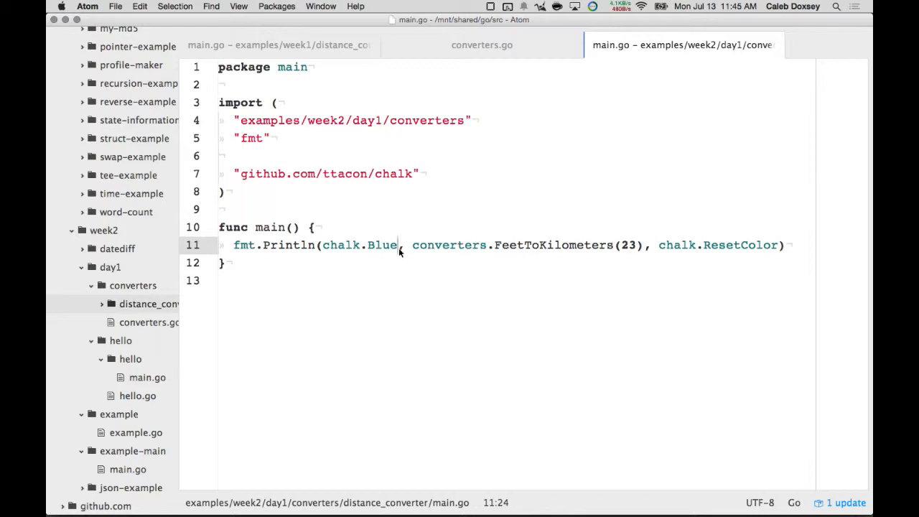
double_click(384, 244)
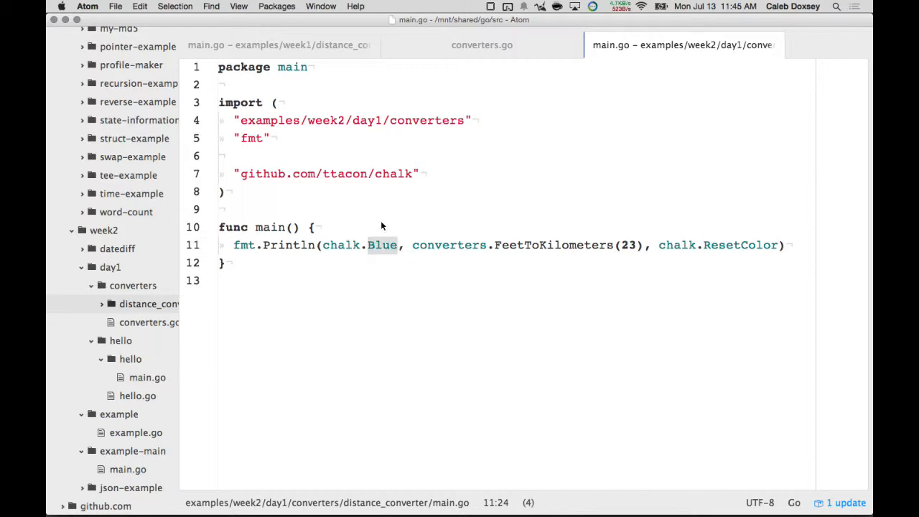
mouse_move(394, 184)
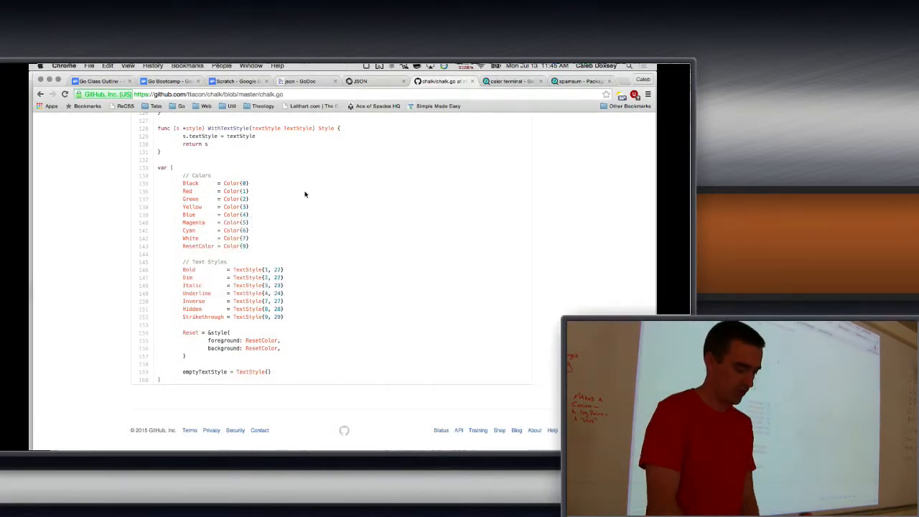
Return to the Go Class Outline document showing the Examples list: Theater site, Twitter clone, CMS.
left_click(96, 80)
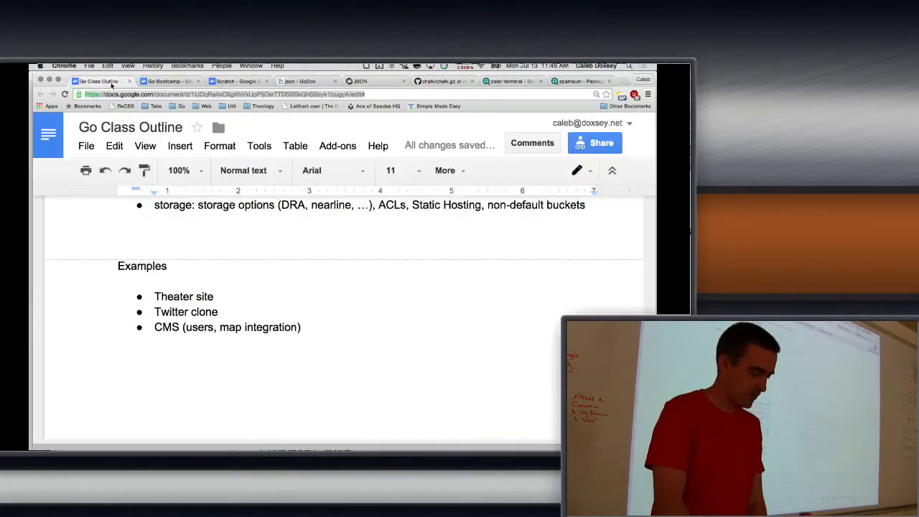